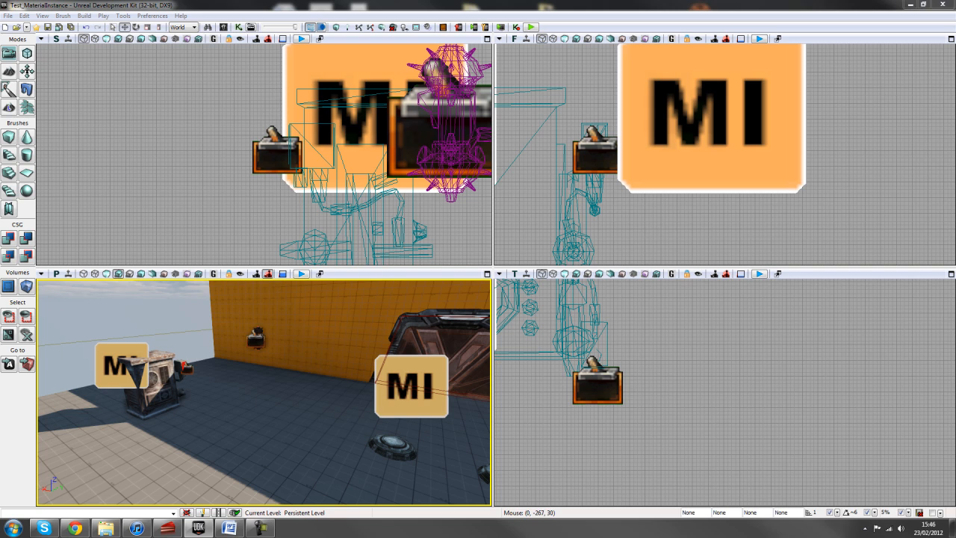
{"action": "mouse_move", "coordinate": [282, 446]}
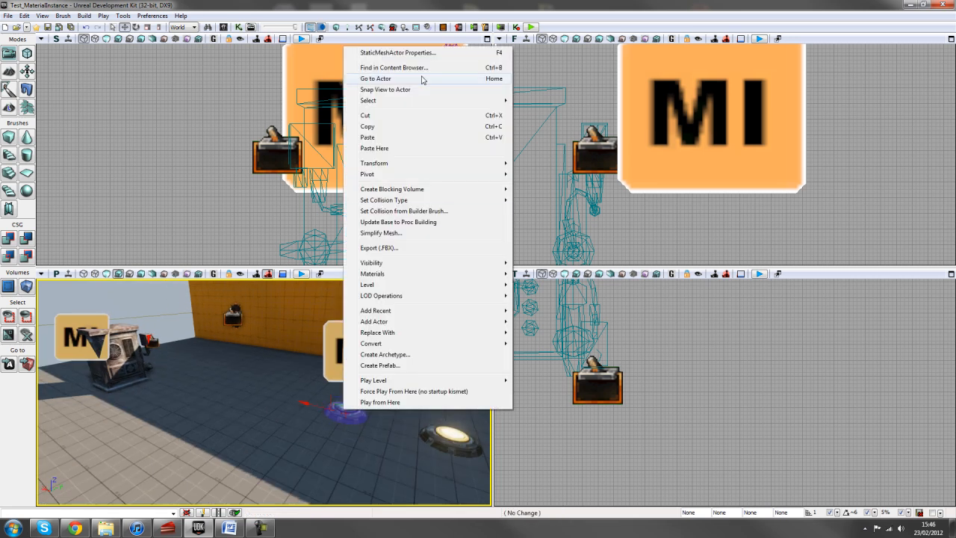
{"action": "mouse_move", "coordinate": [412, 67]}
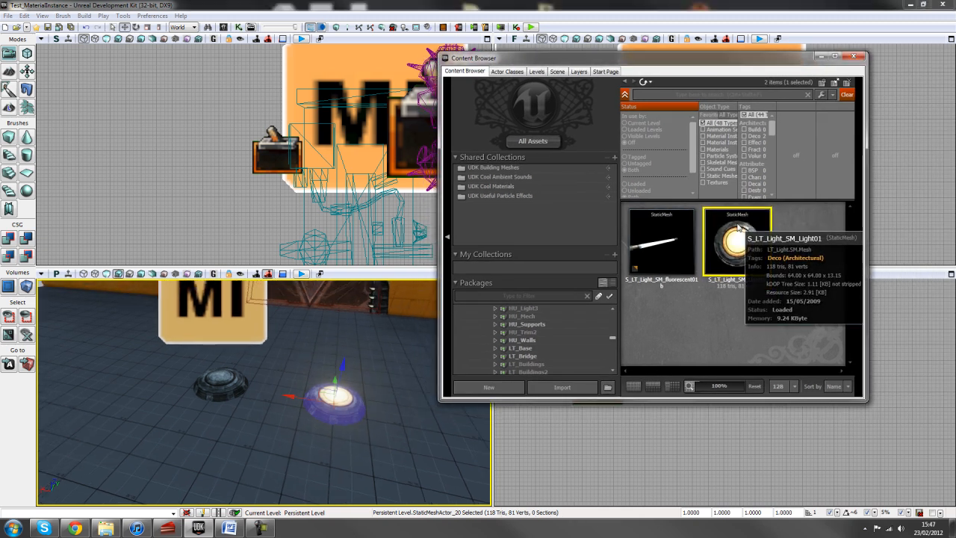
Open the light fixture mesh, then begin copying M_LT_Light_SM_Light01 and cancel.
{"action": "double_click", "coordinate": [735, 239]}
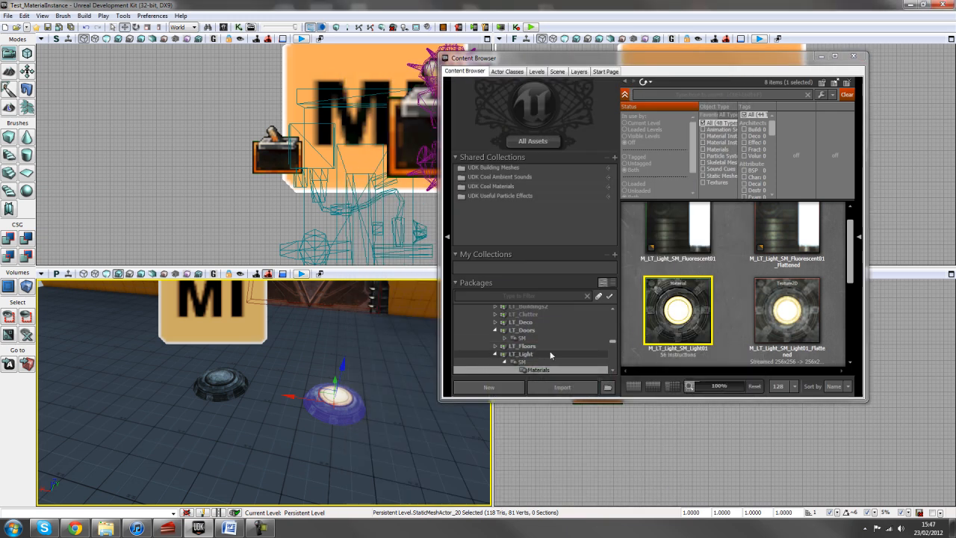
{"action": "mouse_move", "coordinate": [665, 310]}
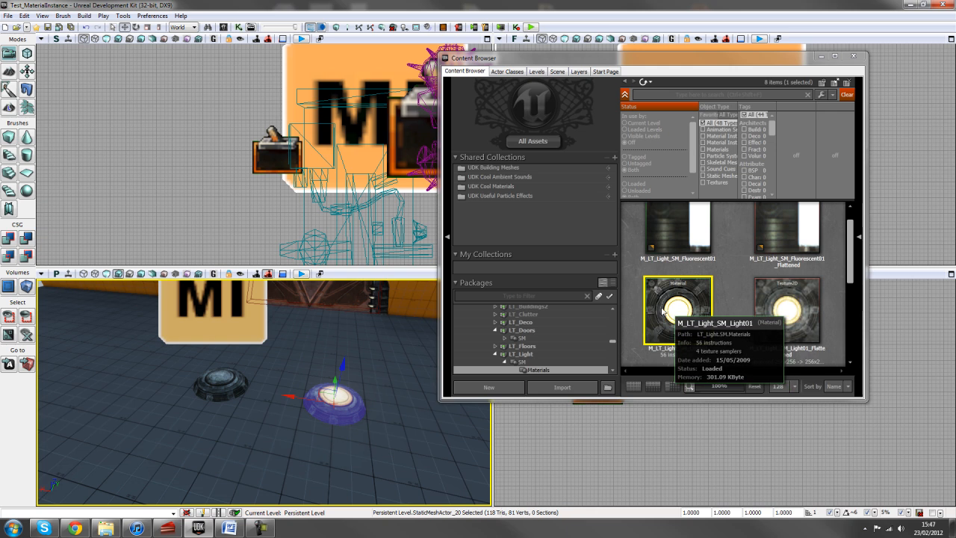
{"action": "right_click", "coordinate": [676, 306]}
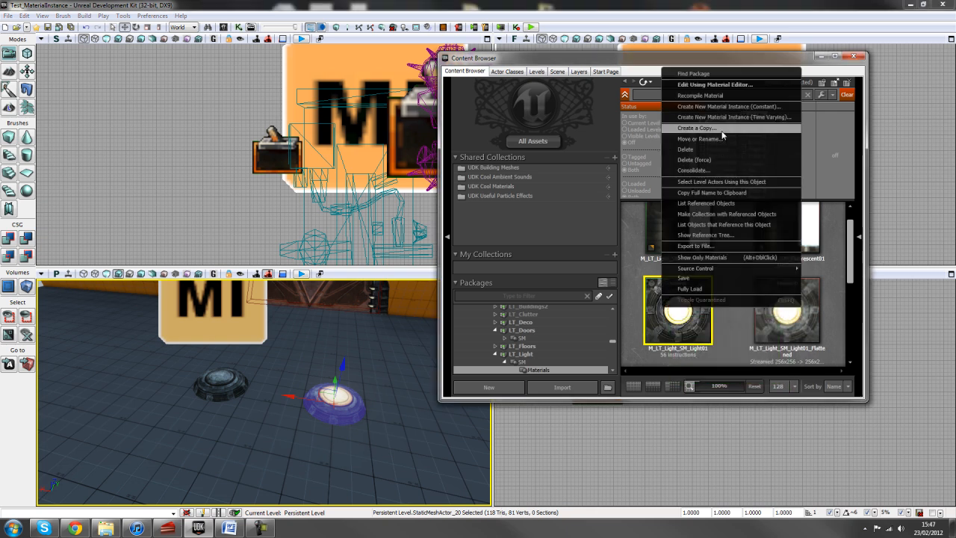
{"action": "left_click", "coordinate": [695, 127]}
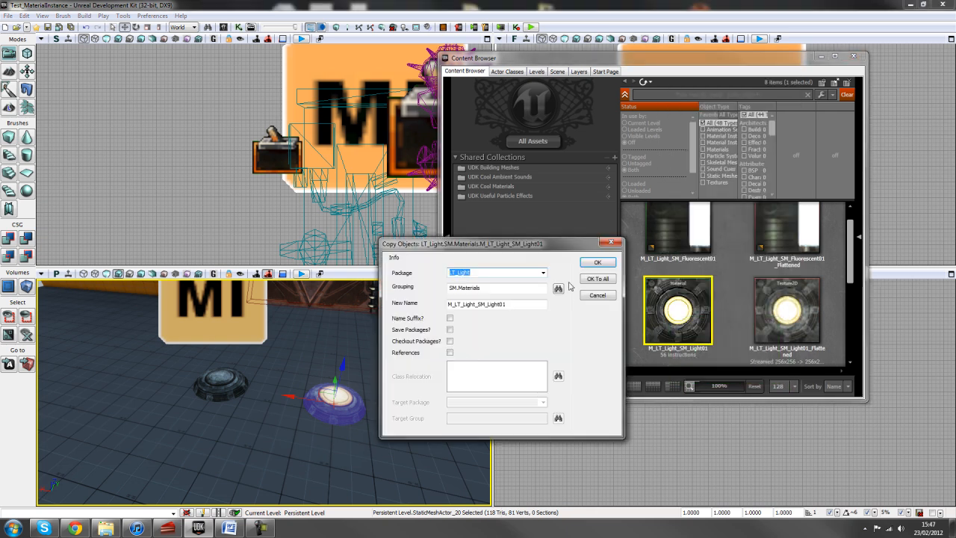
{"action": "left_click", "coordinate": [543, 272]}
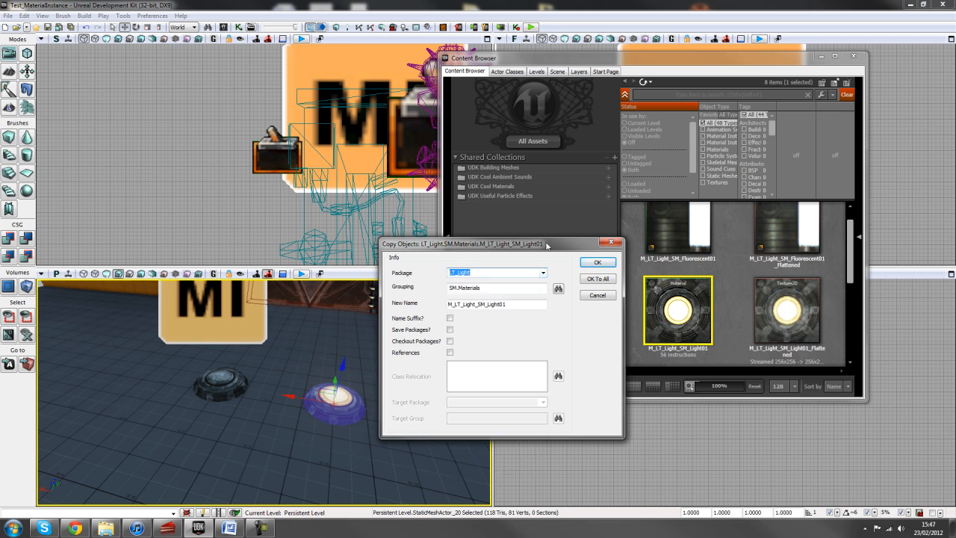
{"action": "mouse_move", "coordinate": [741, 243]}
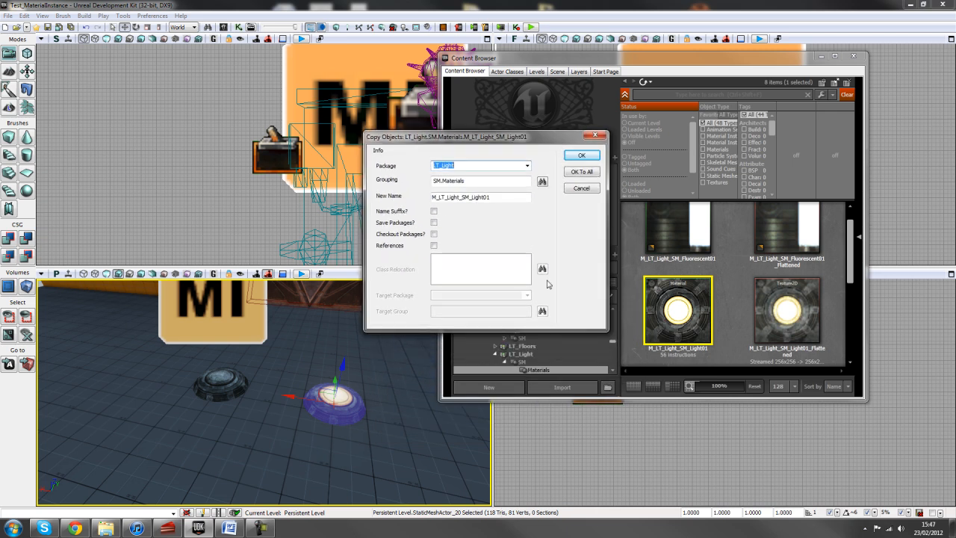
{"action": "mouse_move", "coordinate": [598, 271]}
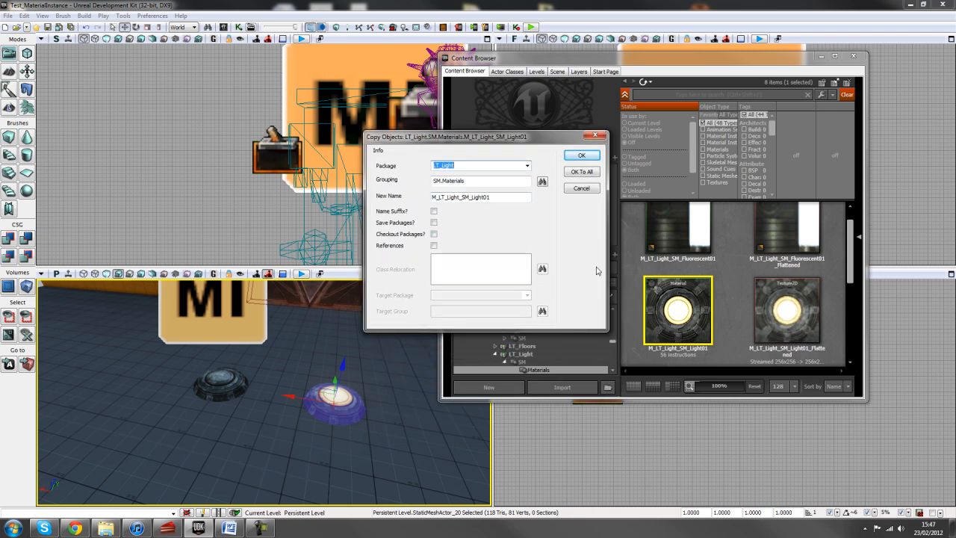
{"action": "left_click", "coordinate": [528, 165]}
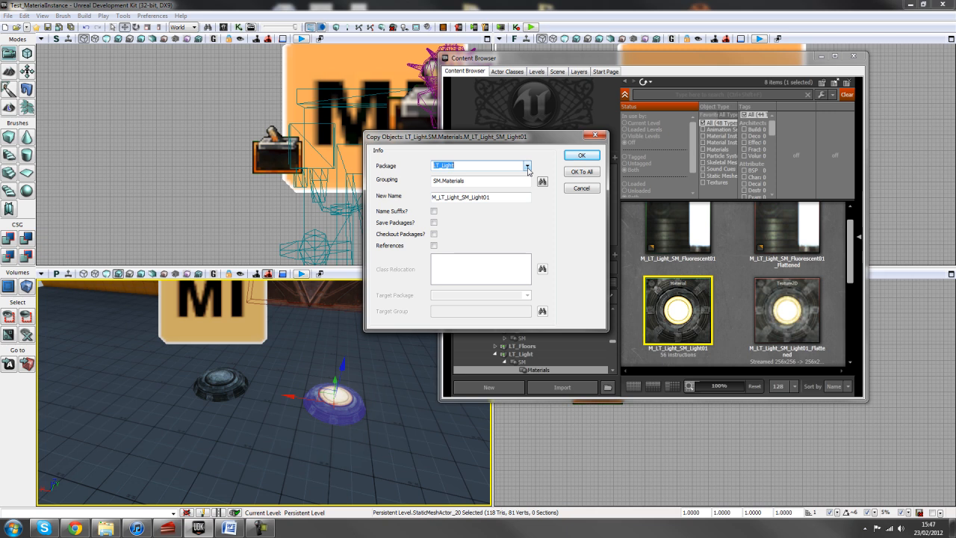
{"action": "left_click", "coordinate": [528, 165]}
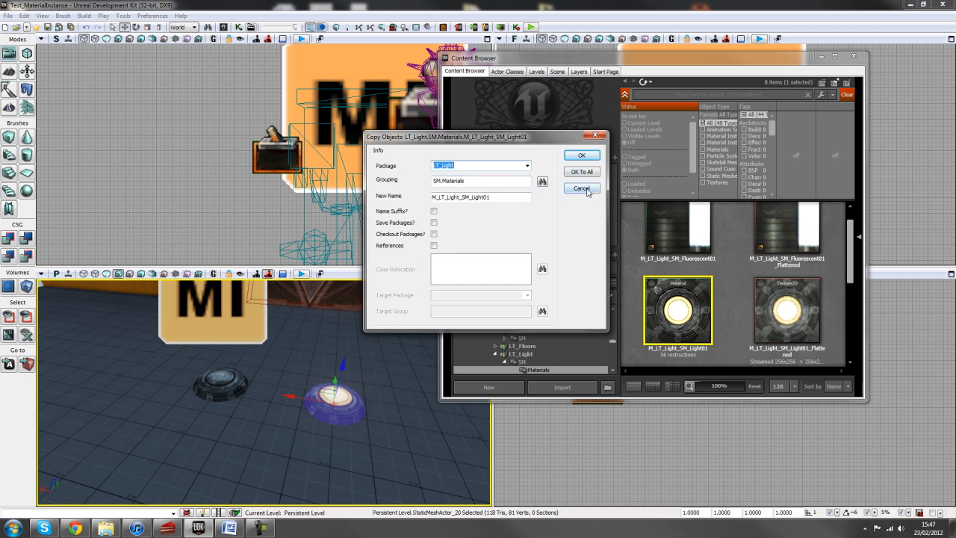
{"action": "left_click", "coordinate": [581, 188]}
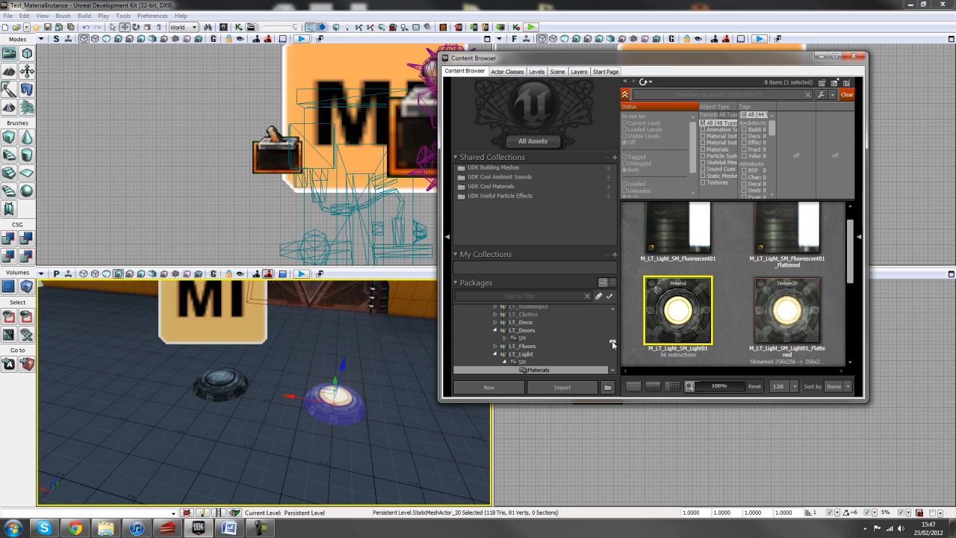
Browse to Prototype_Content > Materials and open Mat_Light01 in the Material Editor.
{"action": "left_click", "coordinate": [525, 333]}
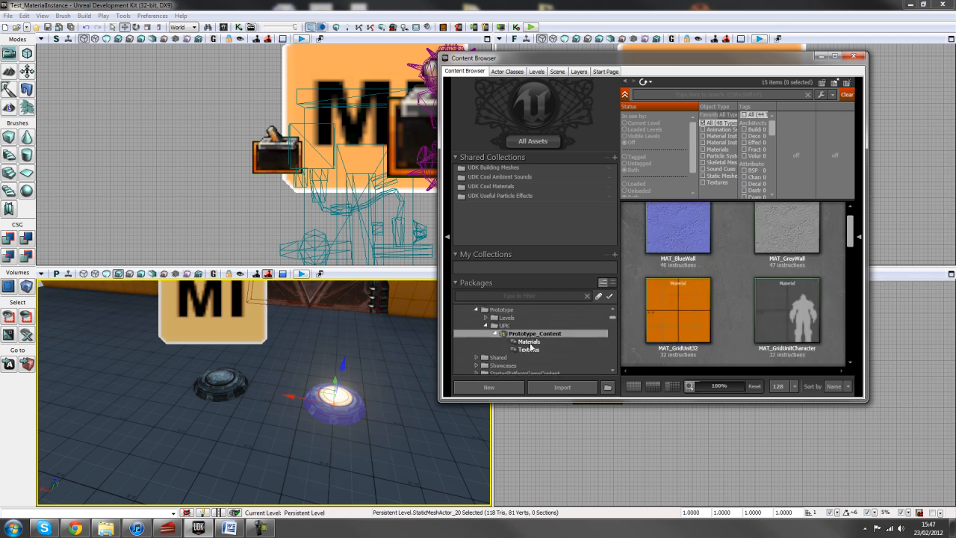
{"action": "left_click", "coordinate": [528, 342]}
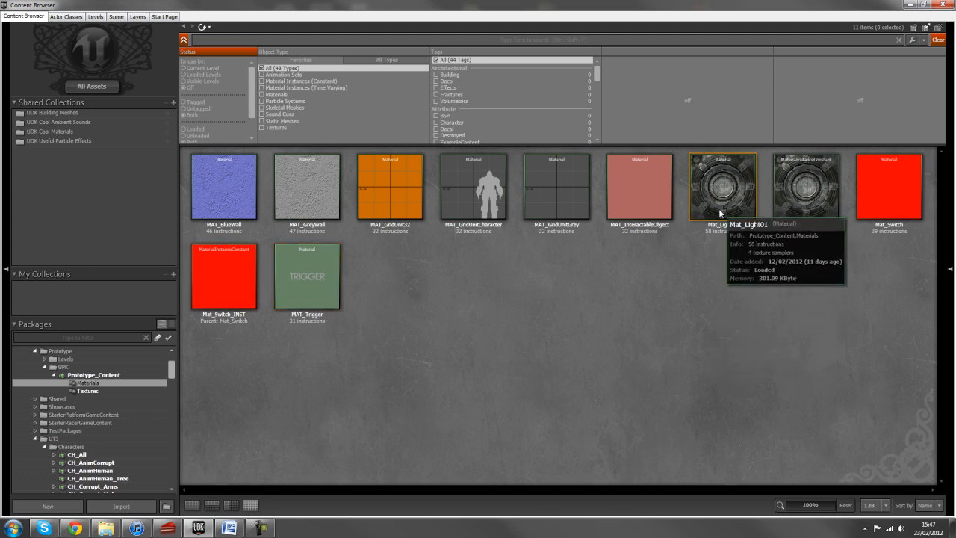
{"action": "left_click", "coordinate": [722, 187]}
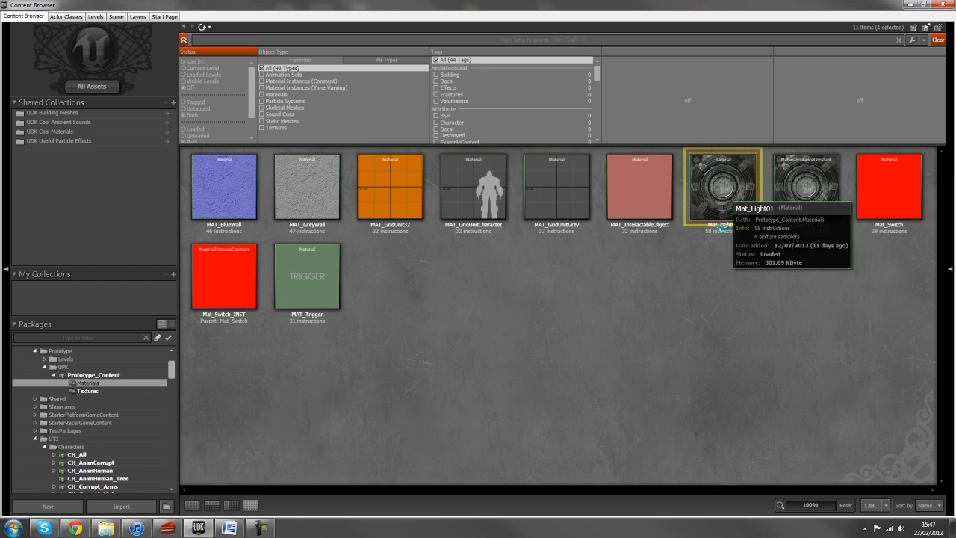
{"action": "double_click", "coordinate": [721, 186]}
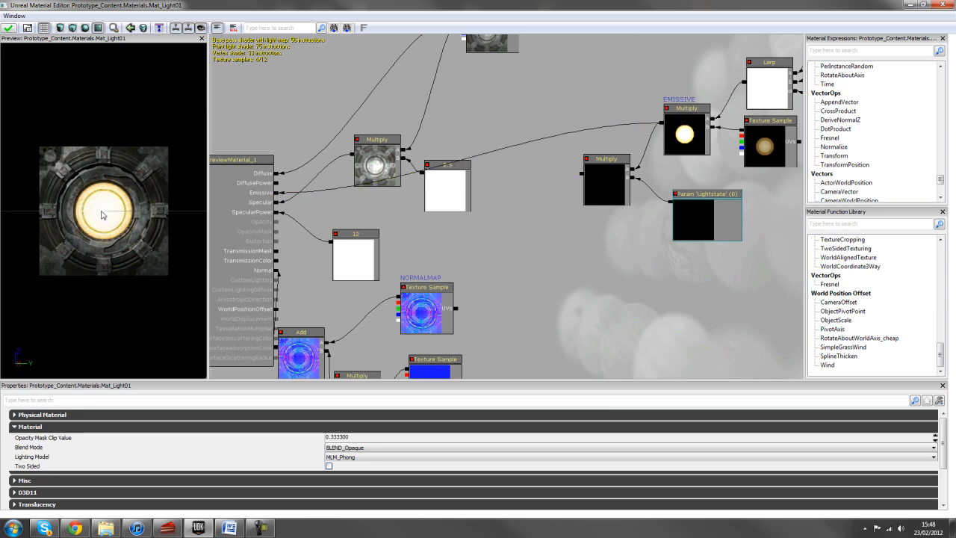
{"action": "mouse_move", "coordinate": [508, 220]}
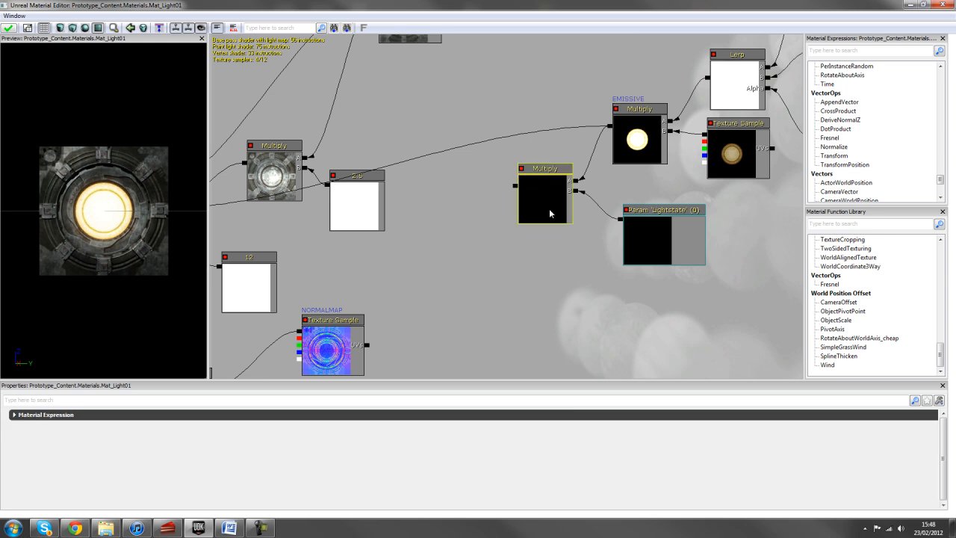
{"action": "mouse_move", "coordinate": [532, 254]}
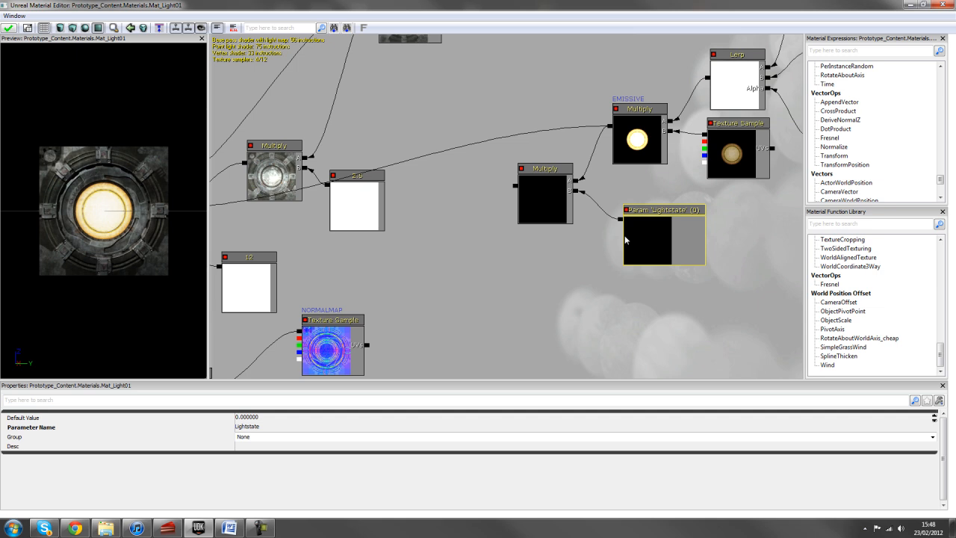
{"action": "mouse_move", "coordinate": [649, 223]}
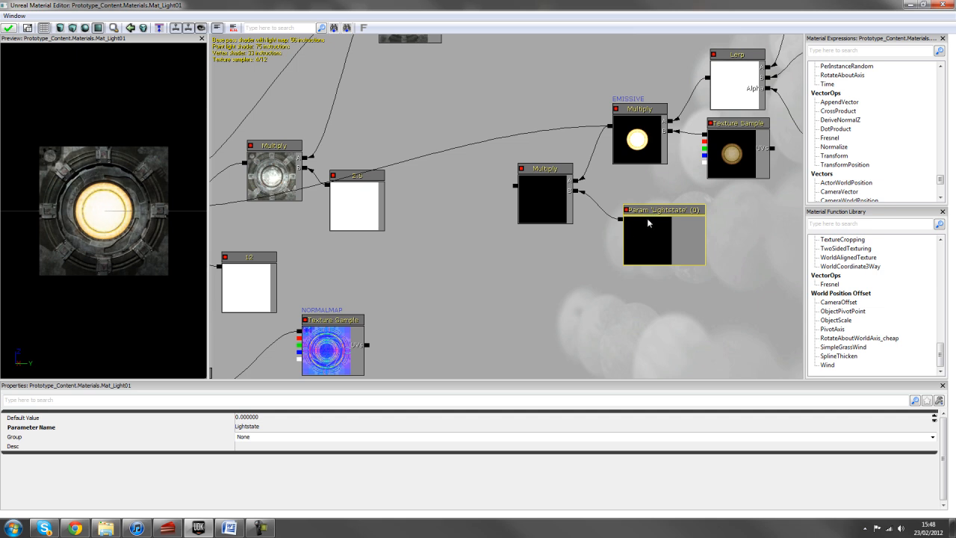
Inspect the 'Lightstate' parameter node, confirming its default value is 0.
{"action": "right_click", "coordinate": [648, 220]}
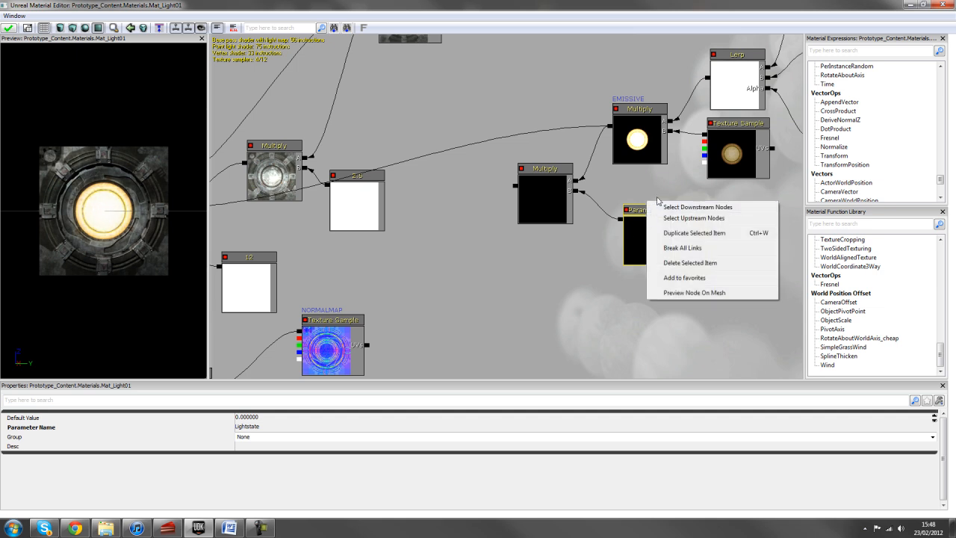
{"action": "mouse_move", "coordinate": [753, 202]}
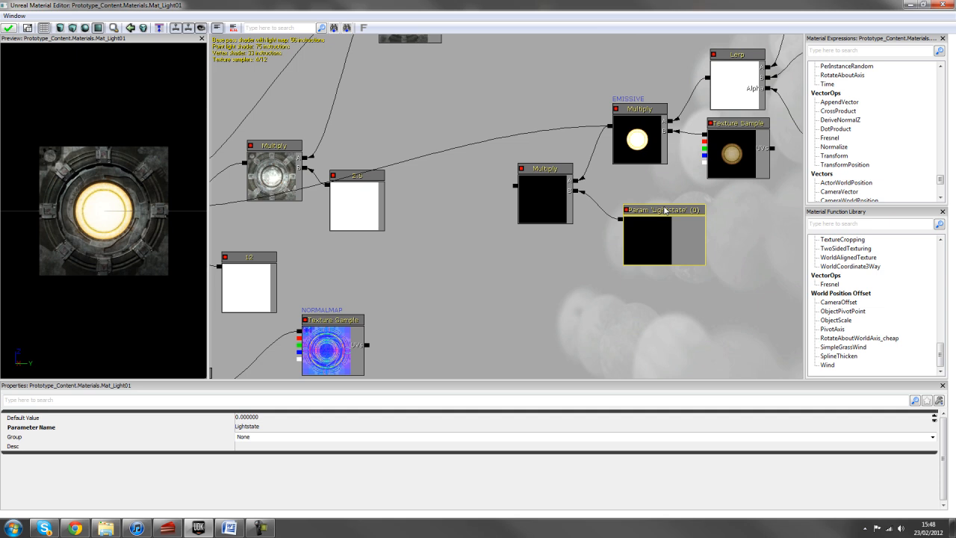
{"action": "mouse_move", "coordinate": [399, 309]}
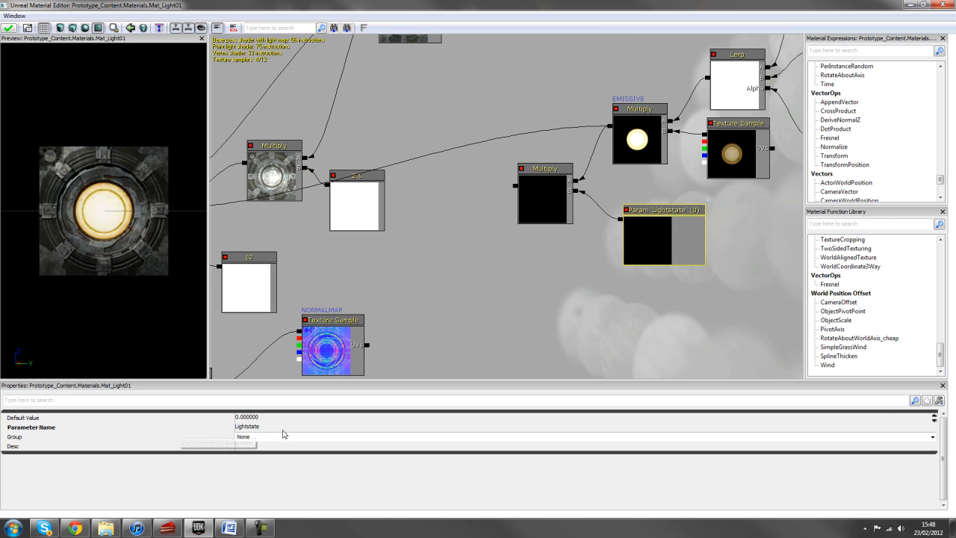
{"action": "double_click", "coordinate": [246, 425]}
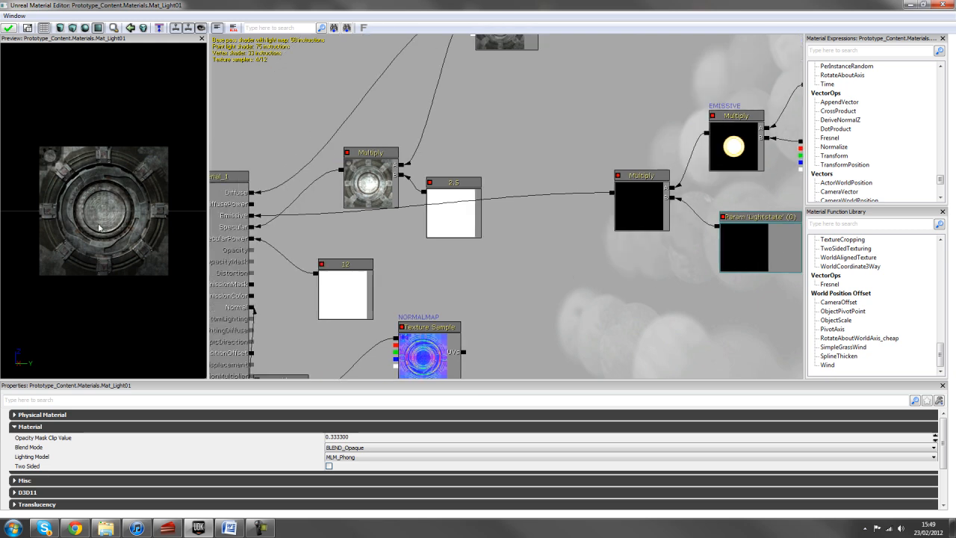
{"action": "mouse_move", "coordinate": [775, 271]}
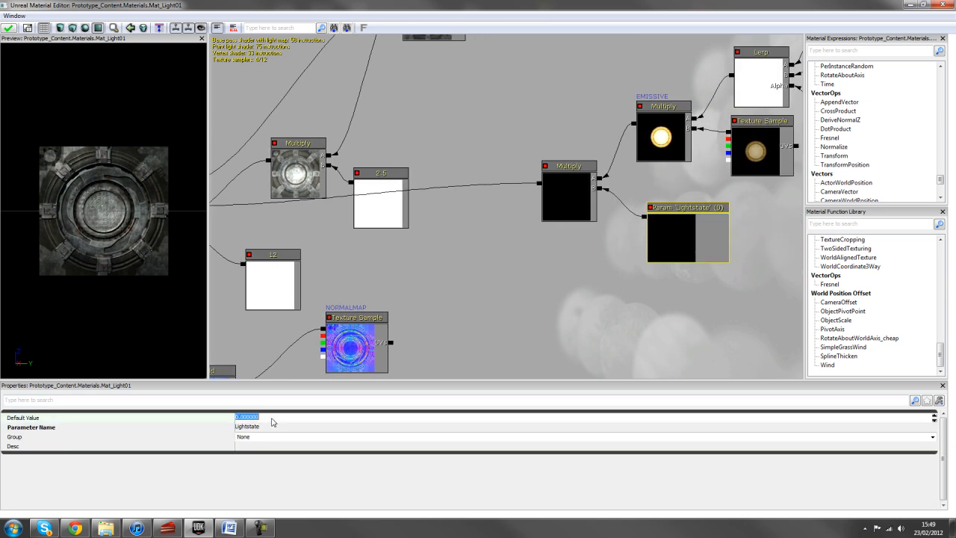
Change the Lightstate default value to 1.000000, then back to 0.000000.
{"action": "type", "text": "1.000000"}
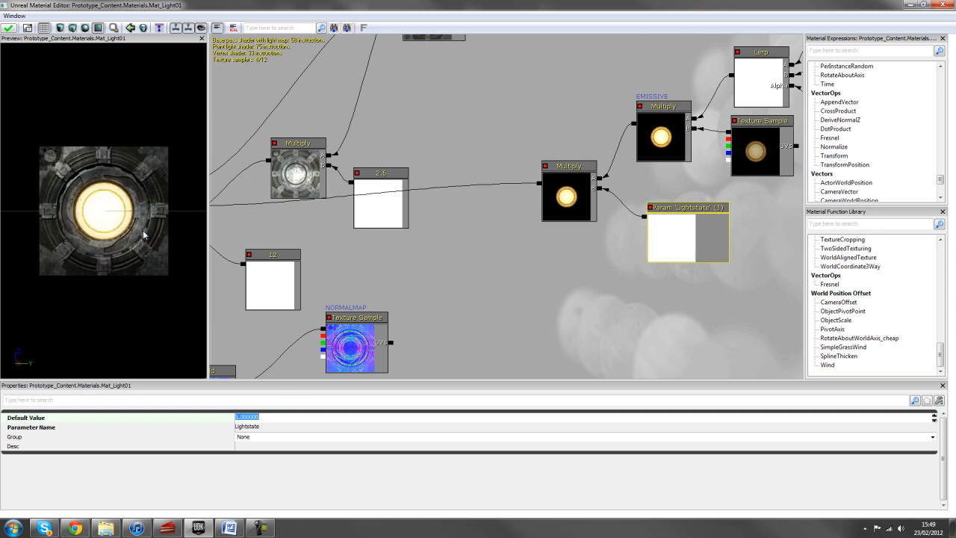
{"action": "mouse_move", "coordinate": [618, 258]}
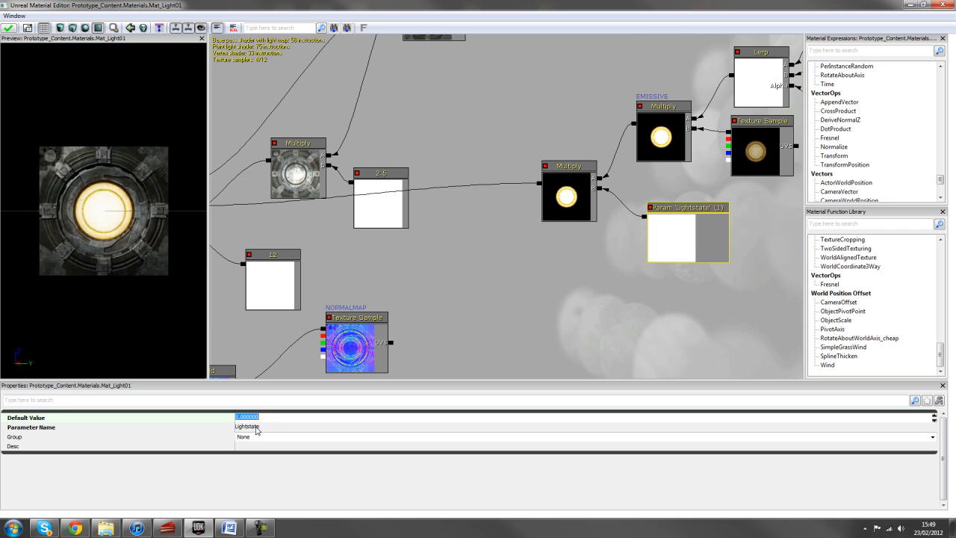
{"action": "type", "text": "0.000000"}
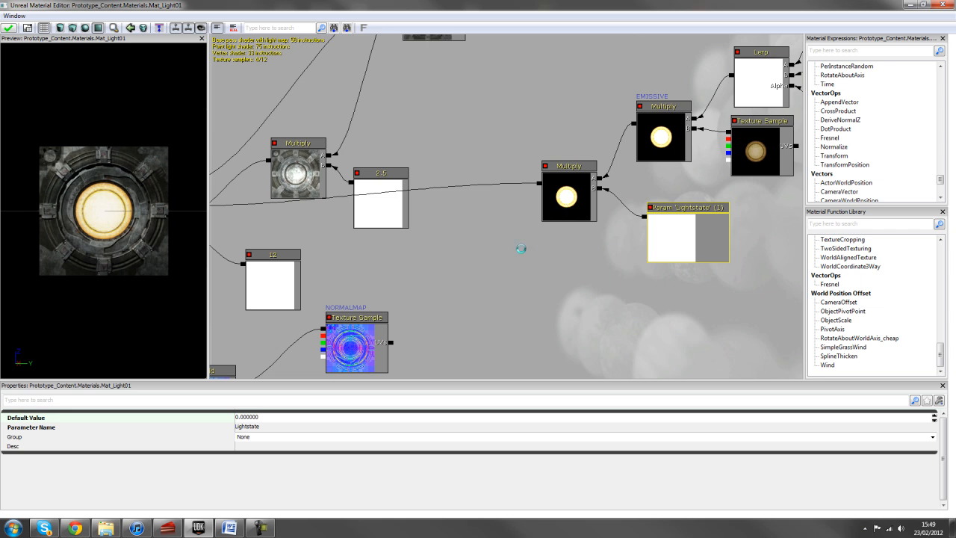
{"action": "mouse_move", "coordinate": [537, 247]}
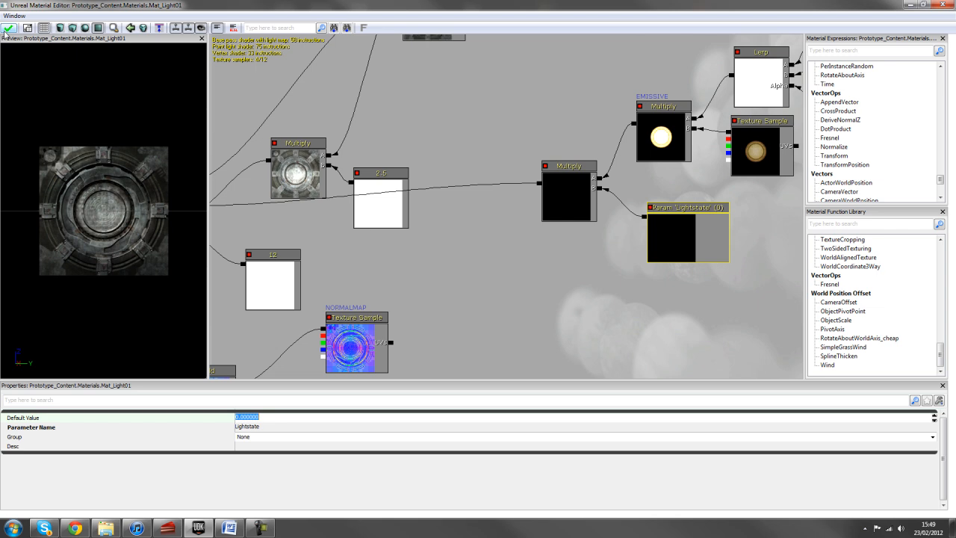
{"action": "mouse_move", "coordinate": [837, 4]}
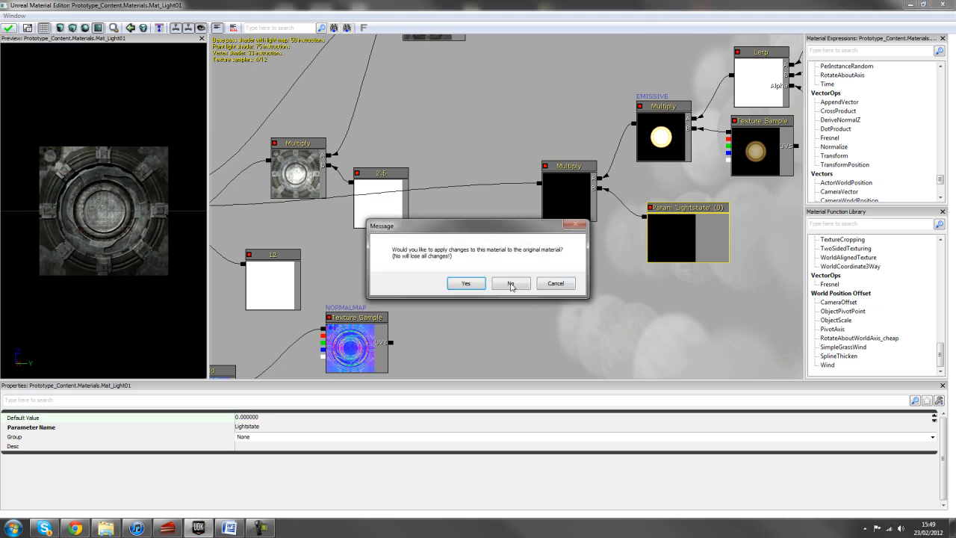
Decline applying changes to Mat_Light01, then bring up its actions in the Content Browser.
{"action": "left_click", "coordinate": [510, 283]}
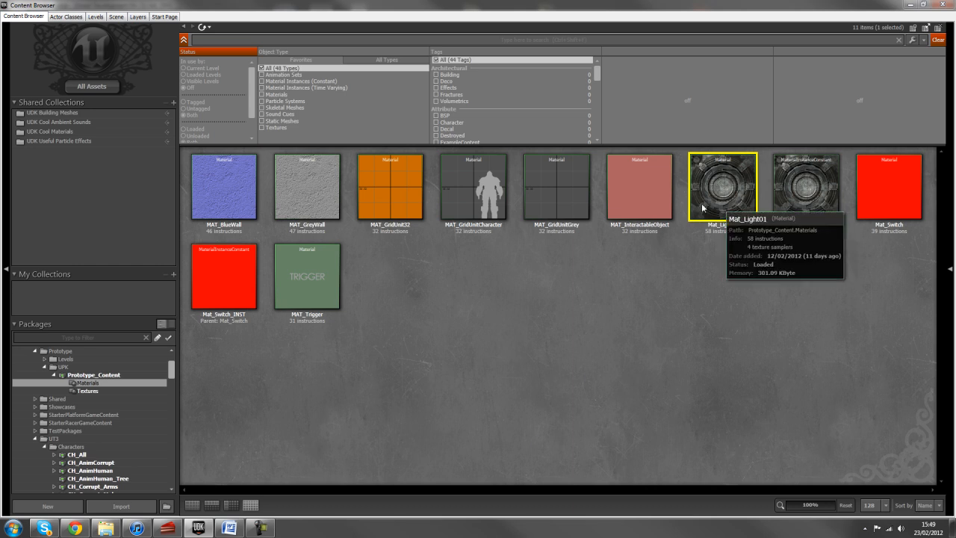
{"action": "mouse_move", "coordinate": [722, 192]}
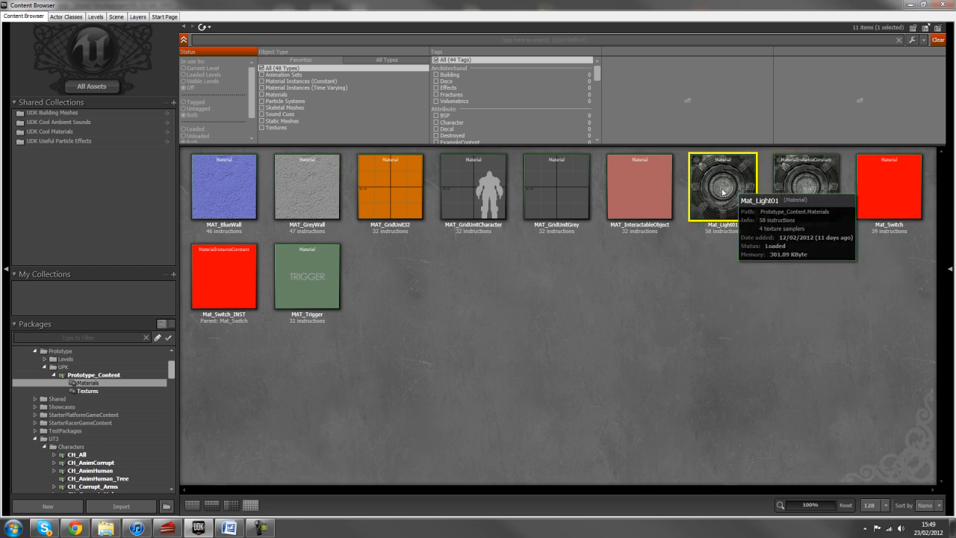
{"action": "mouse_move", "coordinate": [719, 187]}
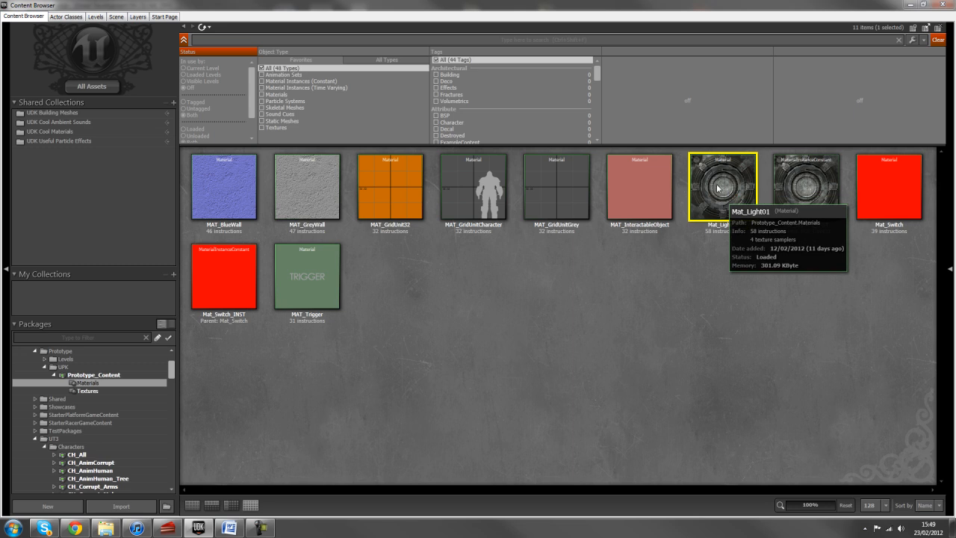
{"action": "right_click", "coordinate": [723, 187]}
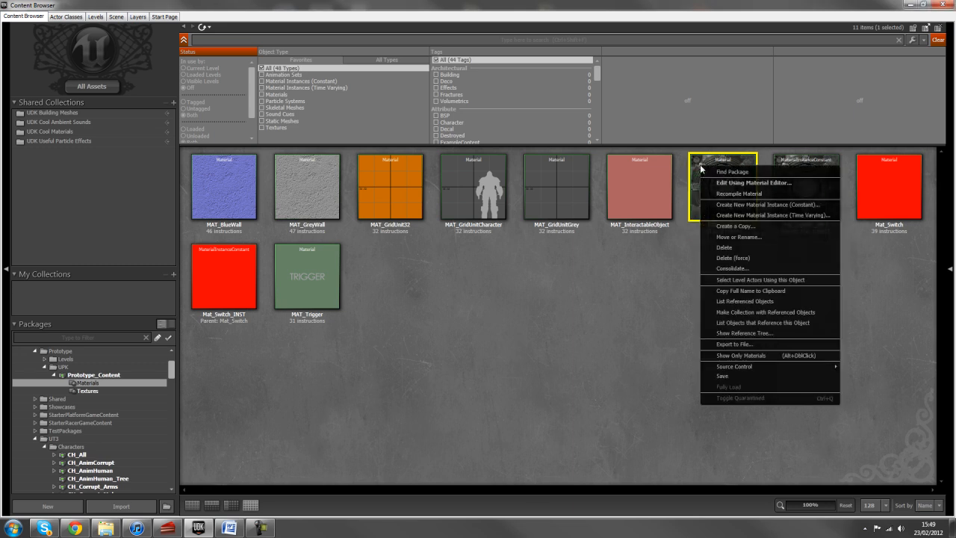
{"action": "mouse_move", "coordinate": [773, 205]}
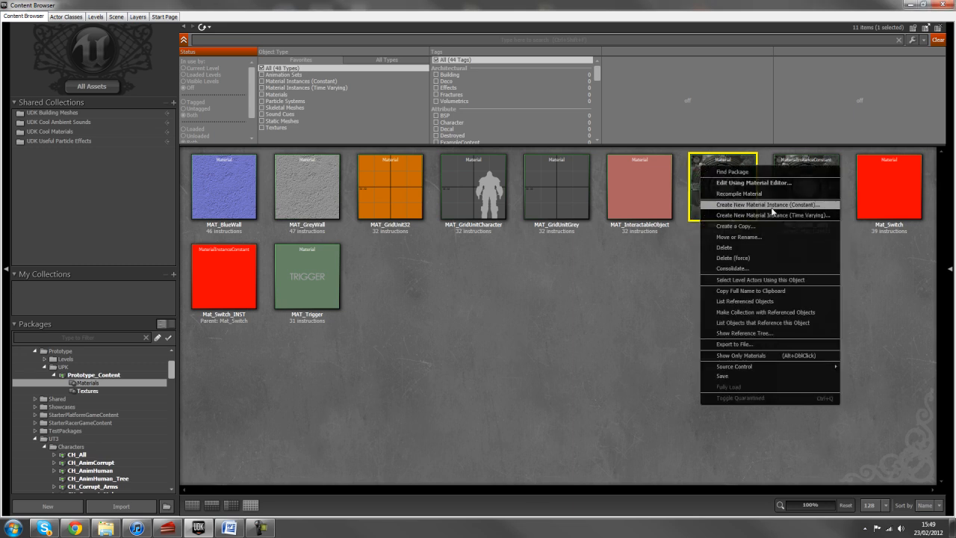
{"action": "mouse_move", "coordinate": [773, 207]}
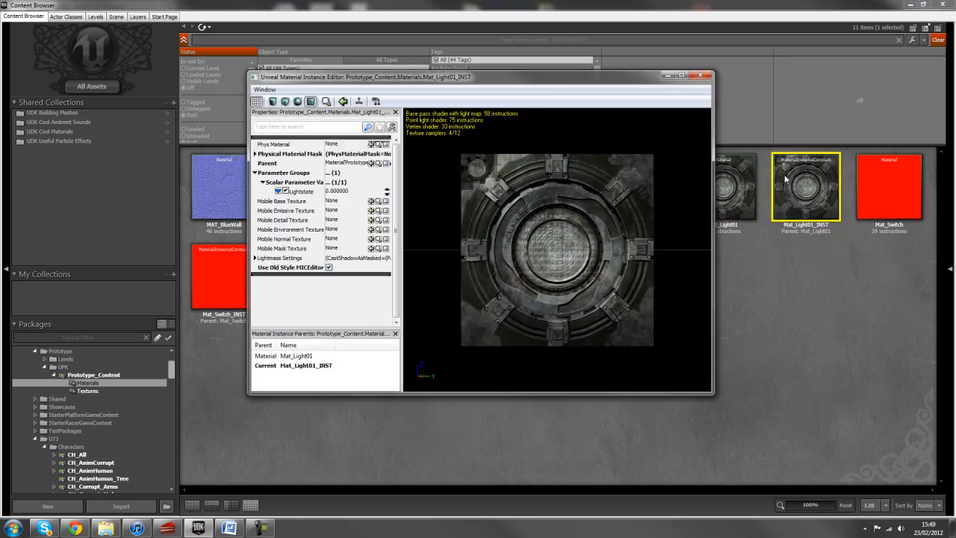
Move the Mat_Light01_INST instance editor window aside.
{"action": "left_click_drag", "start_coordinate": [478, 77], "coordinate": [415, 57]}
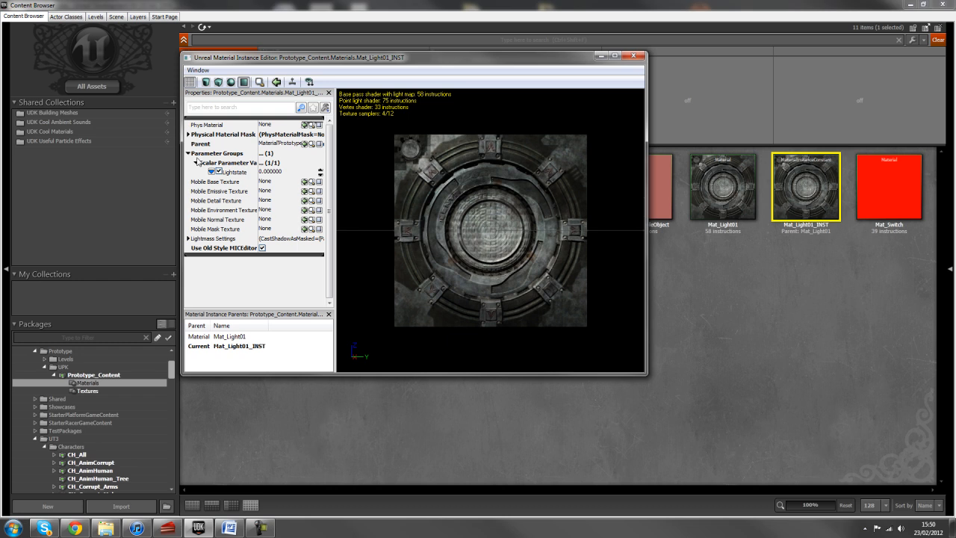
{"action": "mouse_move", "coordinate": [228, 178]}
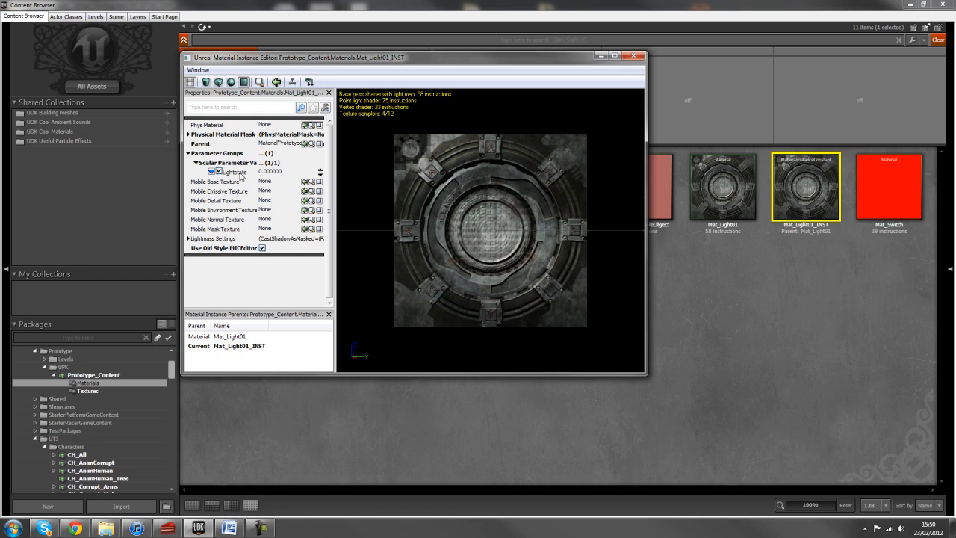
{"action": "mouse_move", "coordinate": [271, 177]}
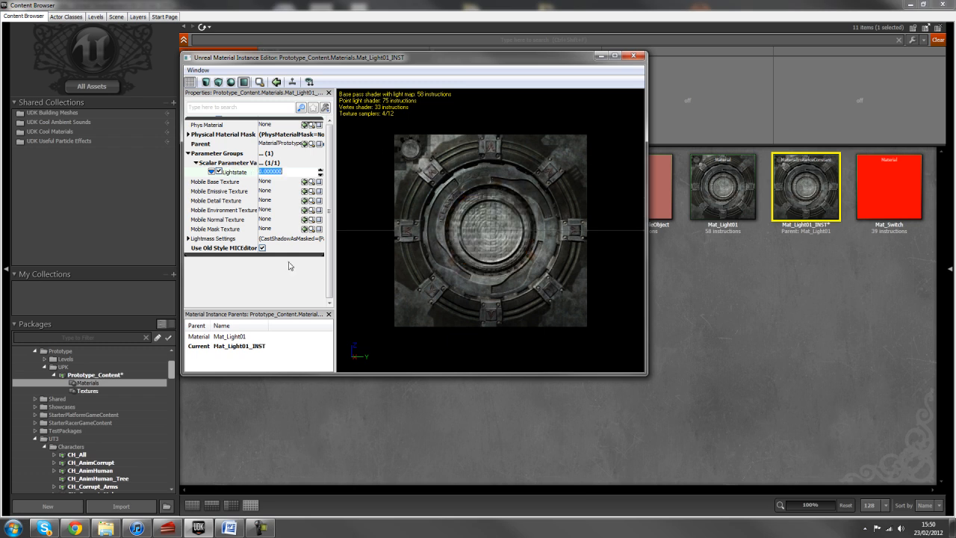
Close the Mat_Light01_INST editor and save Prototype_Content from the Packages tree.
{"action": "left_click", "coordinate": [633, 55]}
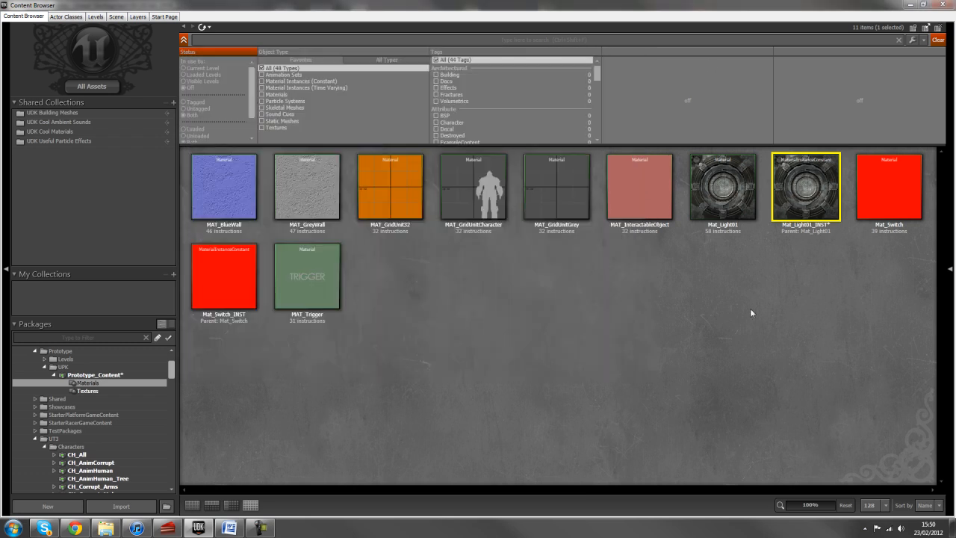
{"action": "right_click", "coordinate": [88, 383]}
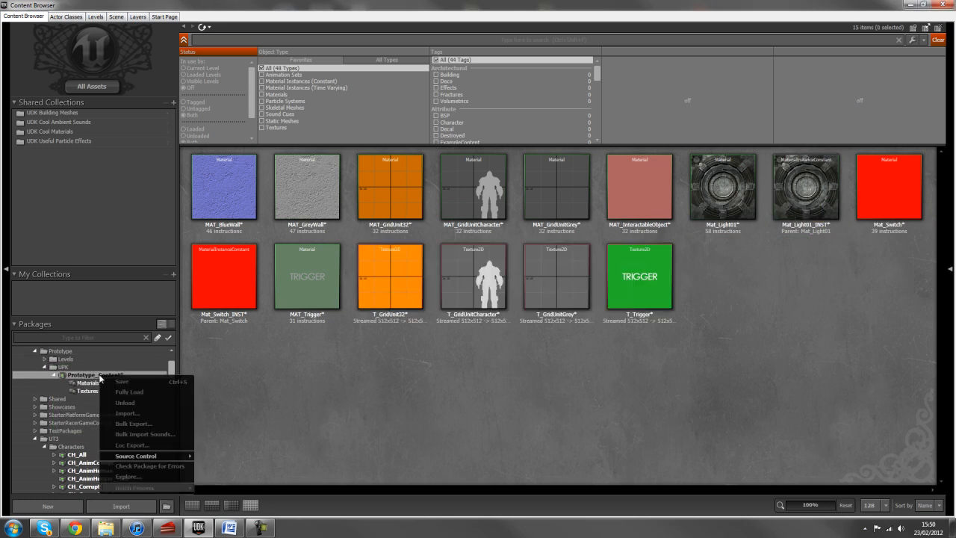
{"action": "left_click", "coordinate": [121, 381]}
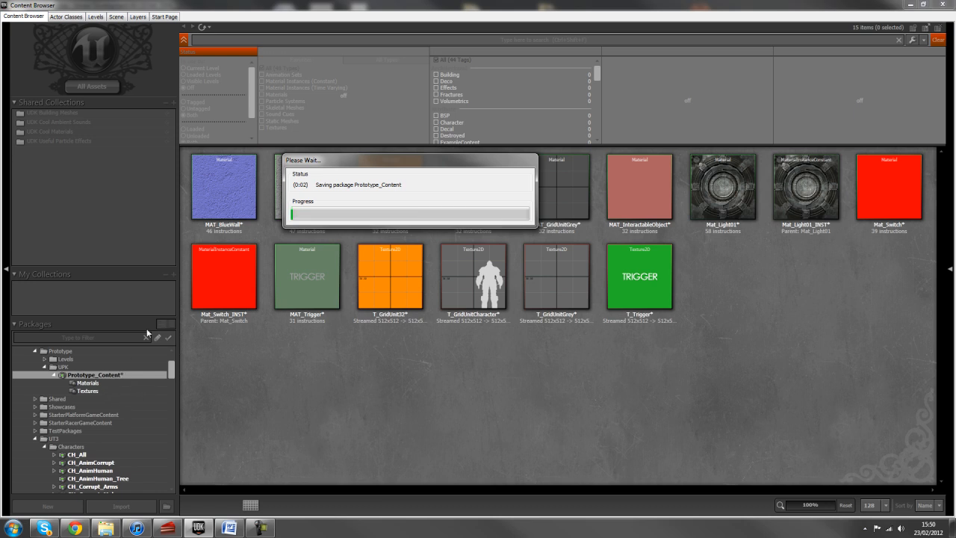
{"action": "mouse_move", "coordinate": [314, 276]}
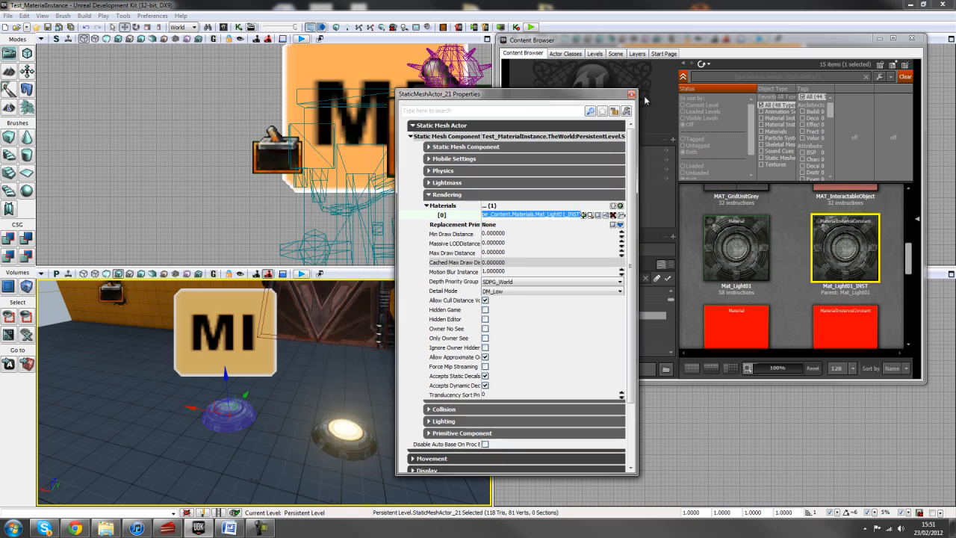
Close the light fixture's properties and select the Material Instance actor in the level.
{"action": "left_click", "coordinate": [632, 93]}
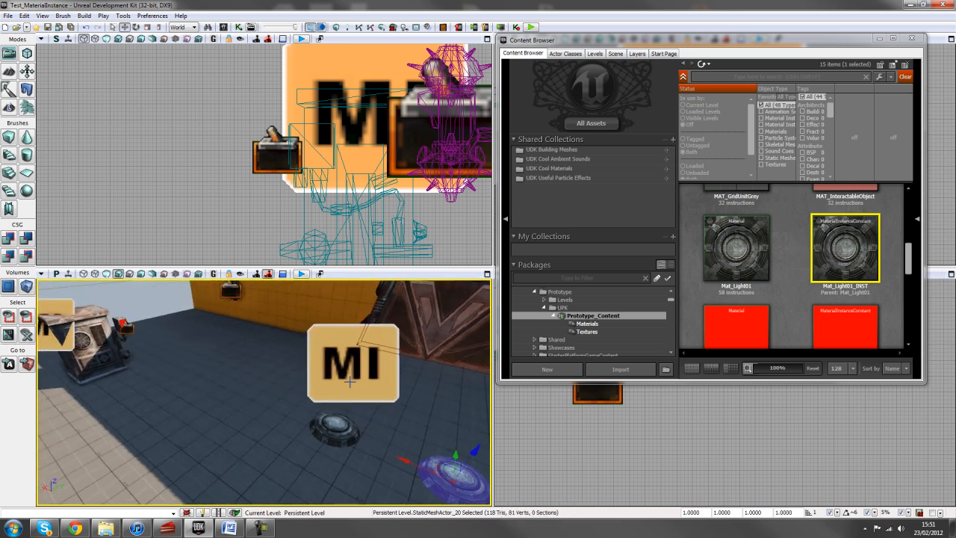
{"action": "left_click", "coordinate": [353, 363]}
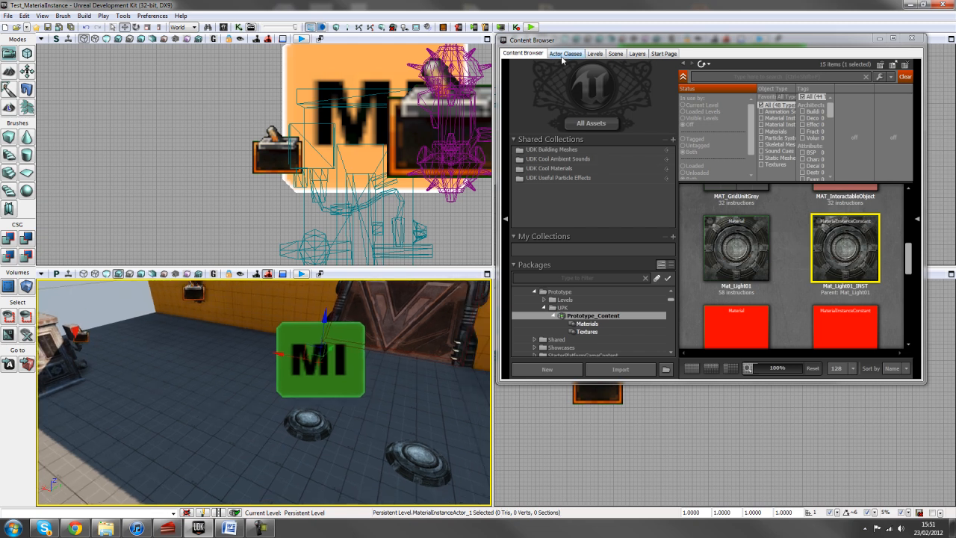
Place a MaterialInstanceActor from Actor Classes and drag it beside the first one.
{"action": "left_click", "coordinate": [565, 53]}
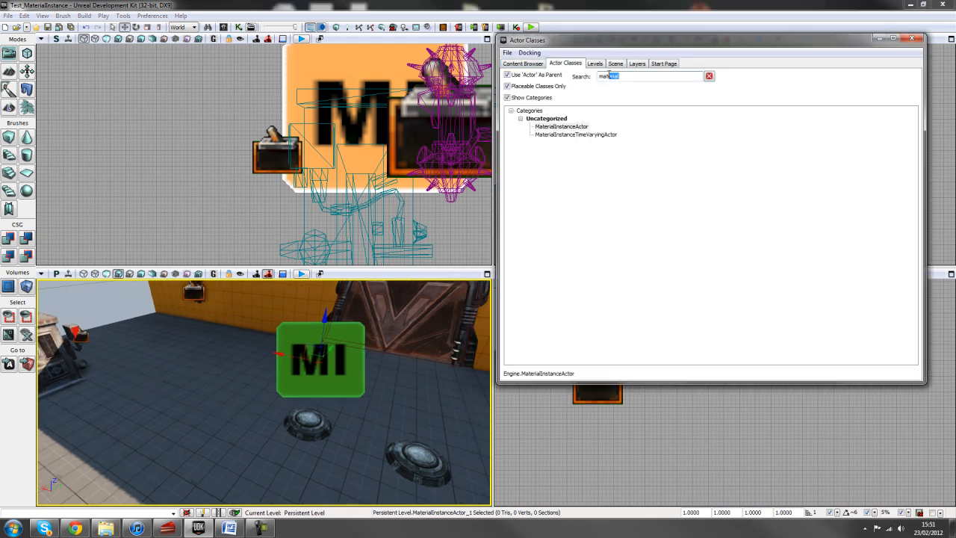
{"action": "left_click", "coordinate": [561, 126]}
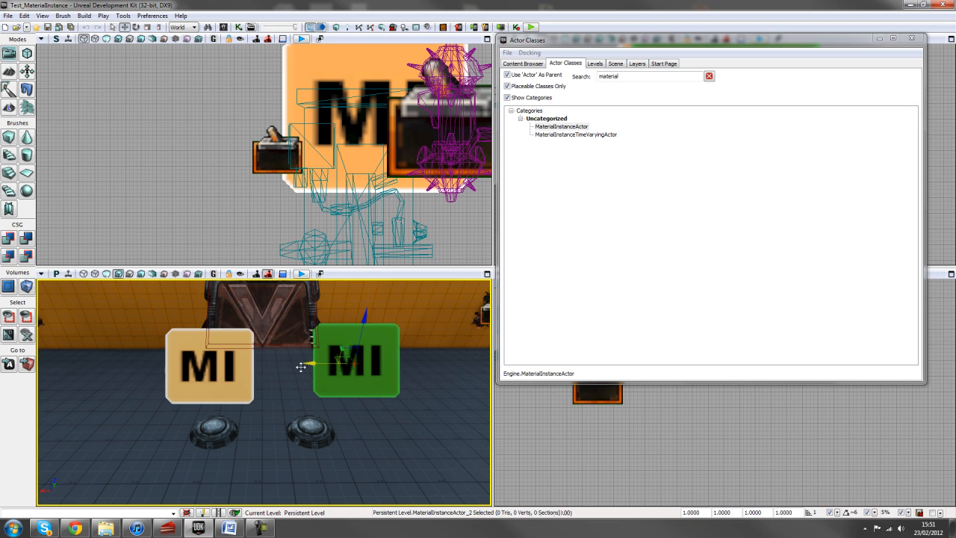
{"action": "left_click_drag", "start_coordinate": [312, 364], "coordinate": [299, 364]}
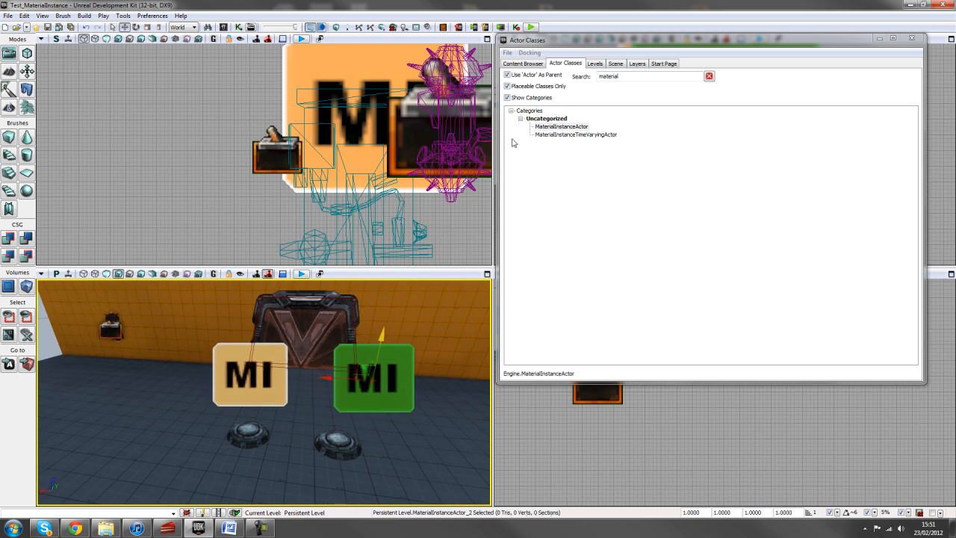
{"action": "left_click", "coordinate": [523, 53]}
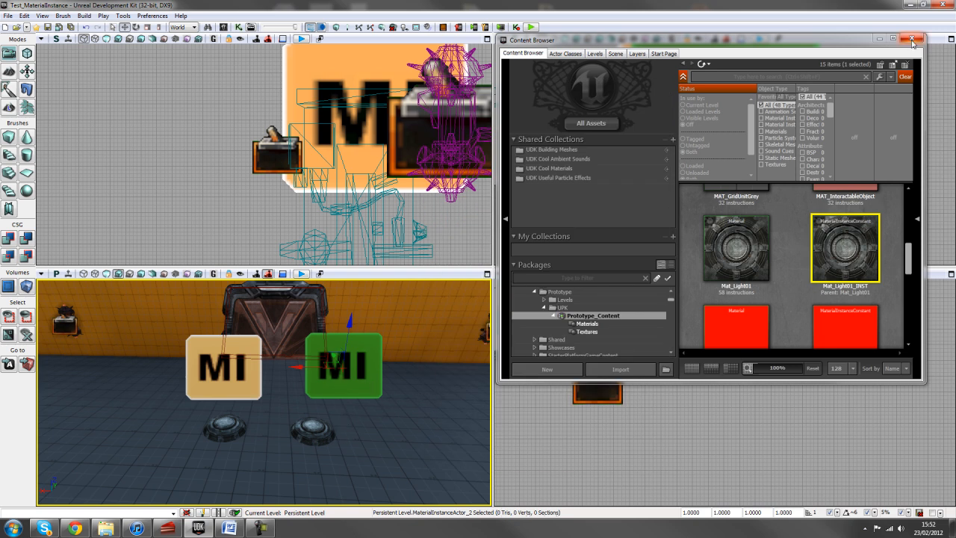
Play the level from this spot, then select the cabinet and open its context menu.
{"action": "left_click", "coordinate": [912, 39]}
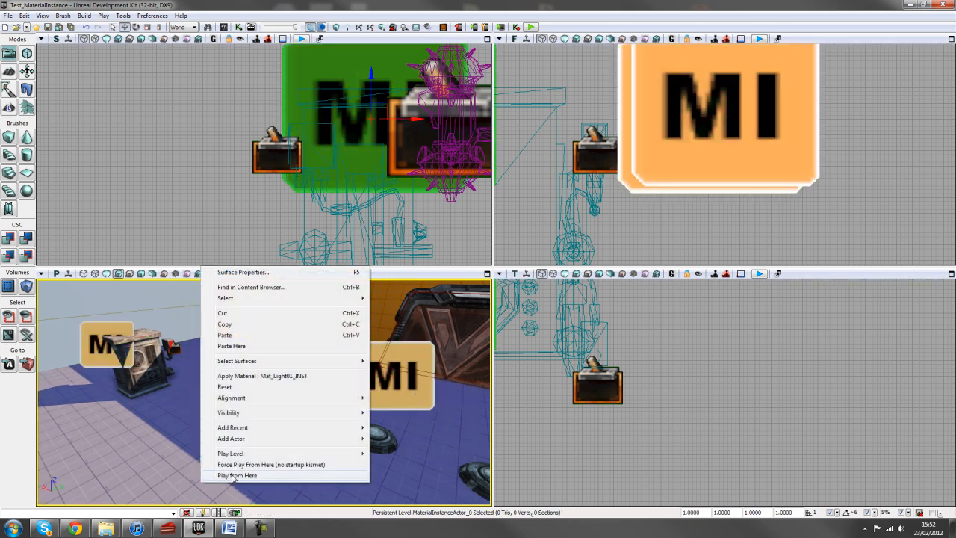
{"action": "left_click", "coordinate": [237, 475]}
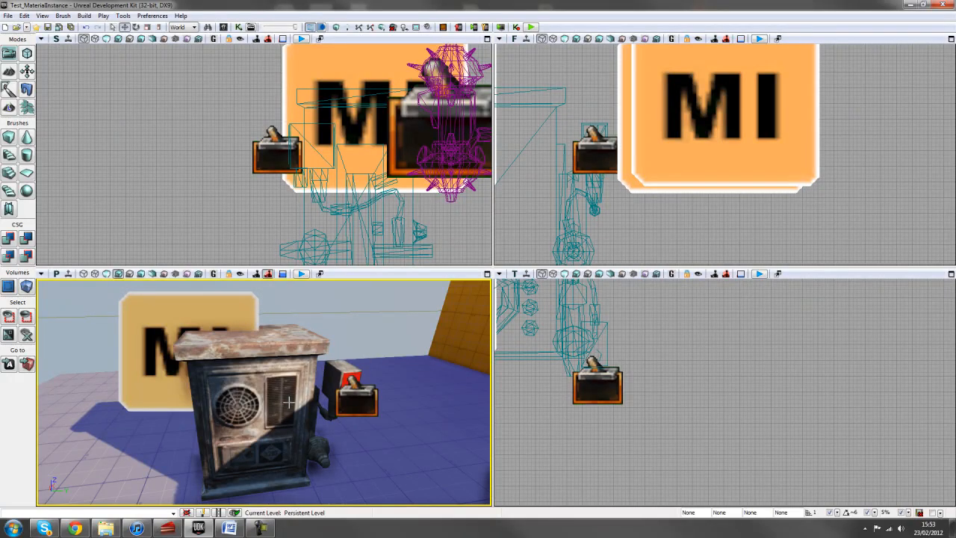
{"action": "left_click", "coordinate": [261, 403]}
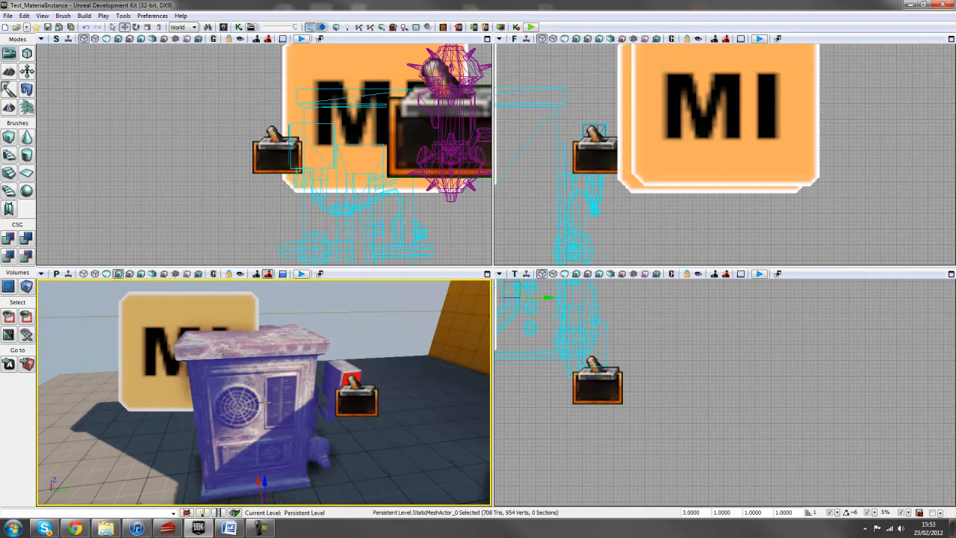
{"action": "right_click", "coordinate": [261, 403]}
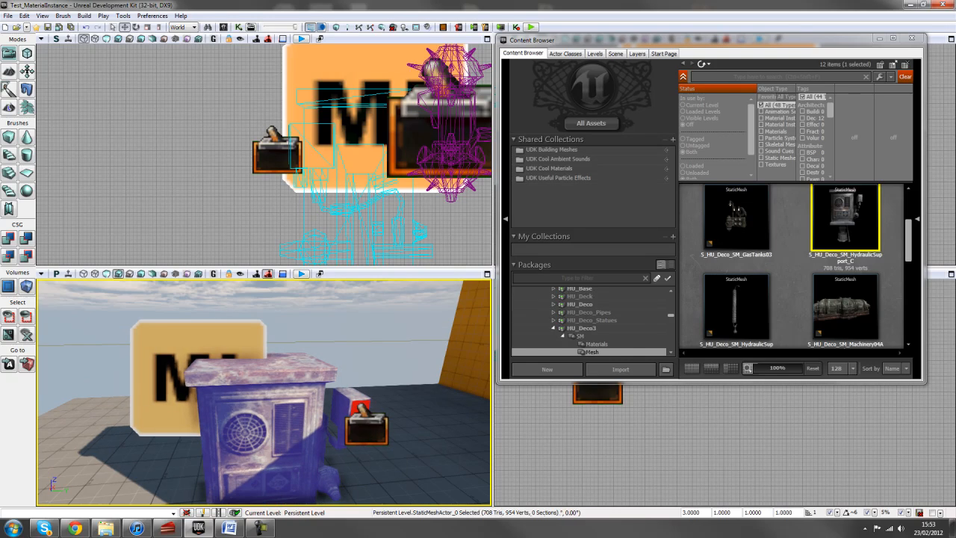
{"action": "mouse_move", "coordinate": [304, 477]}
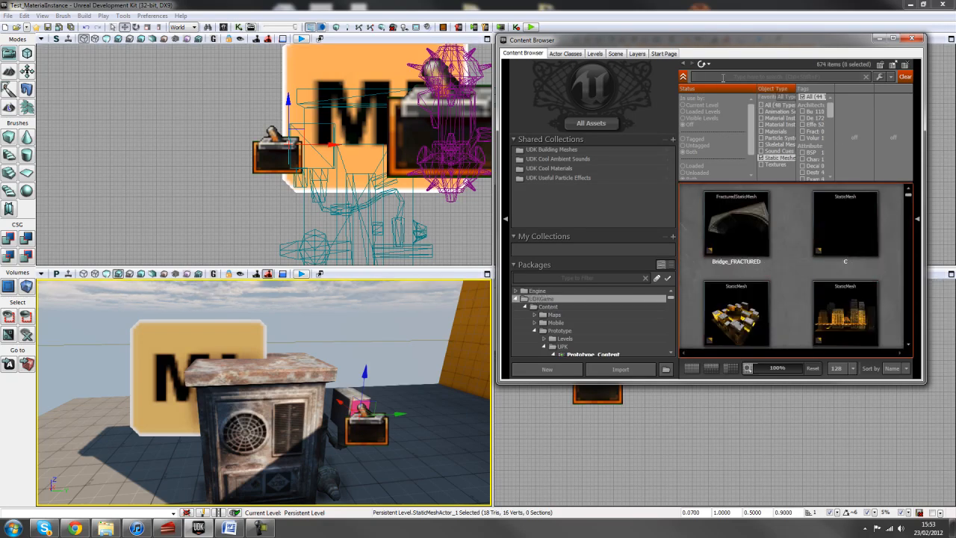
Search for and pick the Plane mesh, then browse Prototype_Content's materials.
{"action": "type", "text": "plane"}
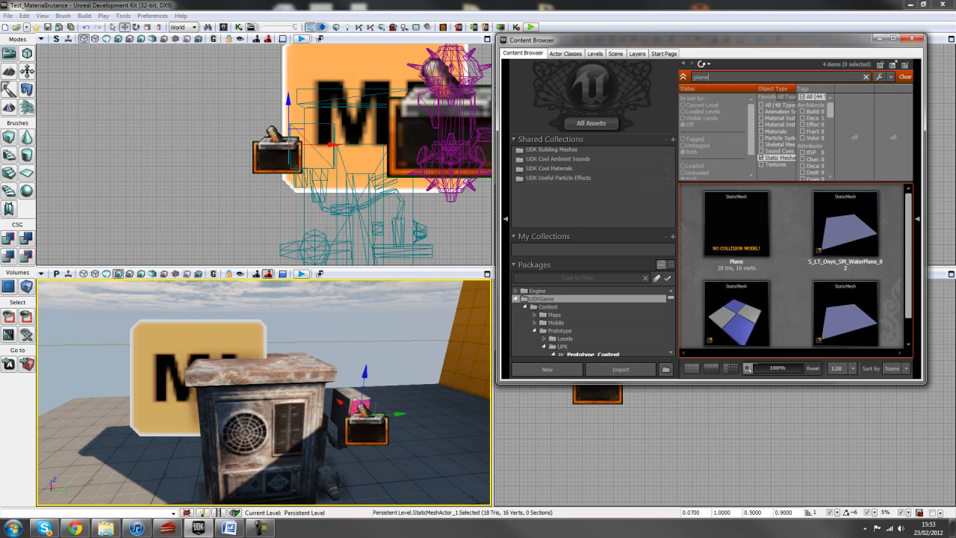
{"action": "left_click", "coordinate": [736, 223]}
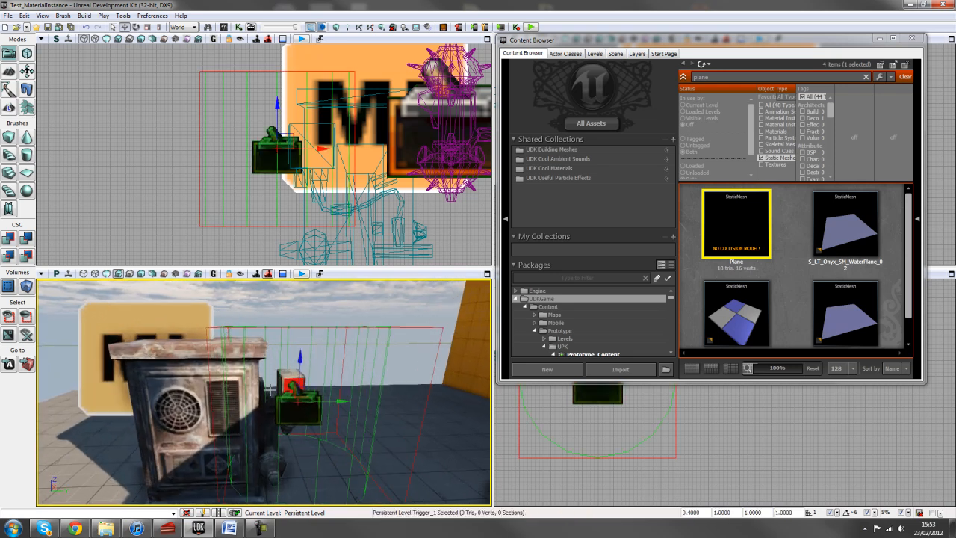
{"action": "left_click", "coordinate": [593, 327]}
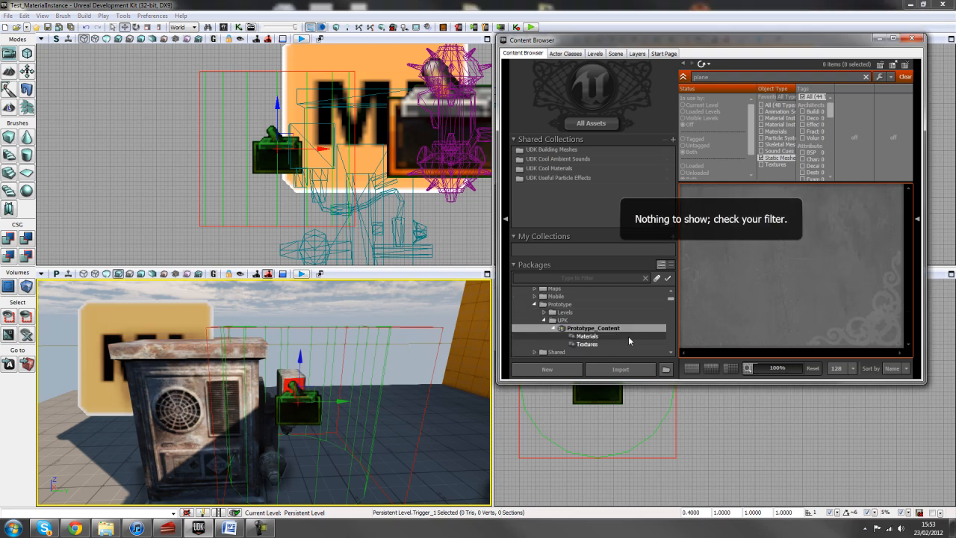
{"action": "left_click", "coordinate": [587, 335]}
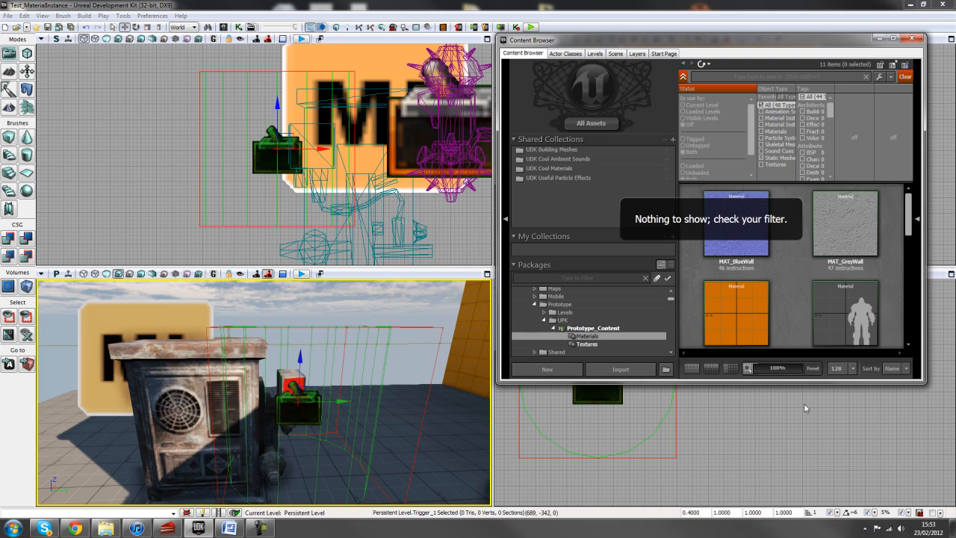
{"action": "scroll", "scroll_direction": "down", "scroll_amount": 3}
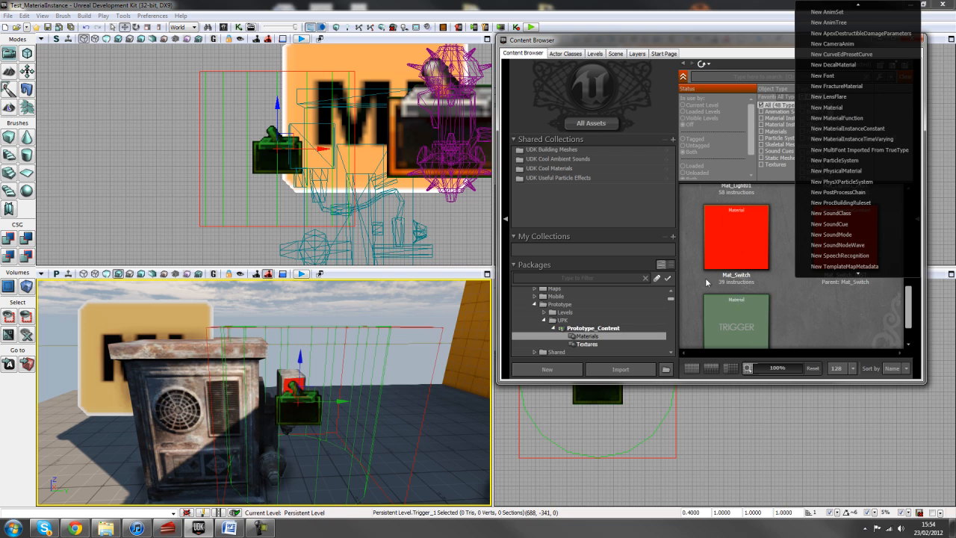
Open Mat_Switch in the Material Editor and inspect the SwitchState parameter and If node.
{"action": "left_click", "coordinate": [736, 235]}
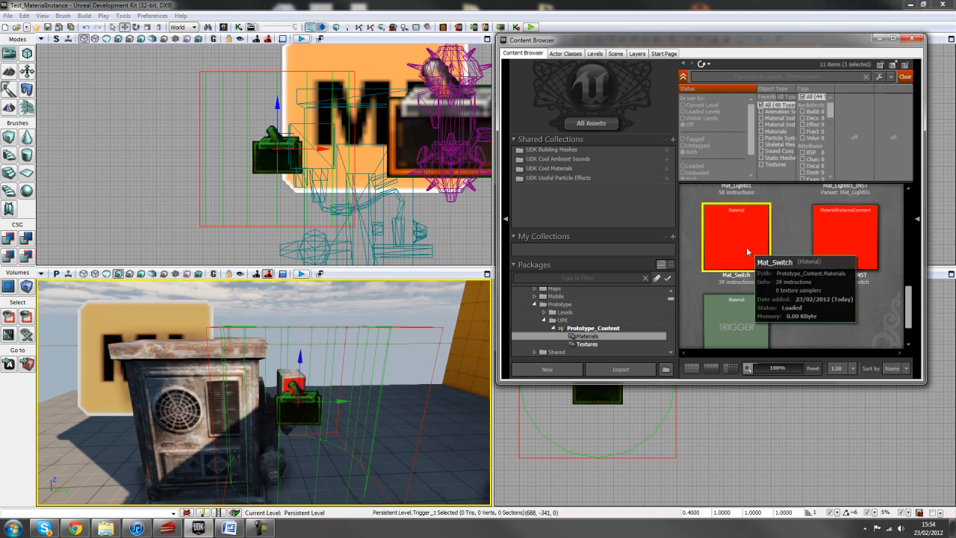
{"action": "double_click", "coordinate": [736, 236]}
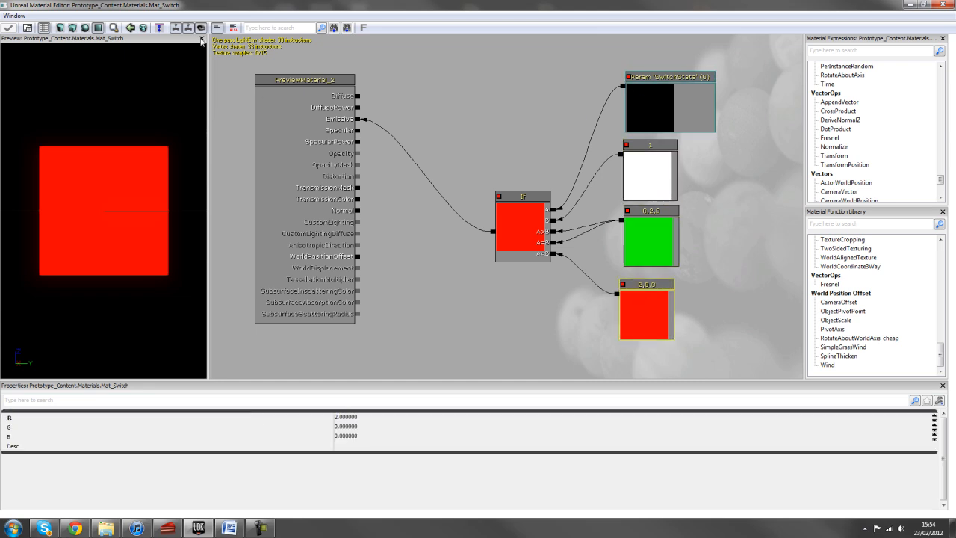
{"action": "left_click", "coordinate": [522, 221]}
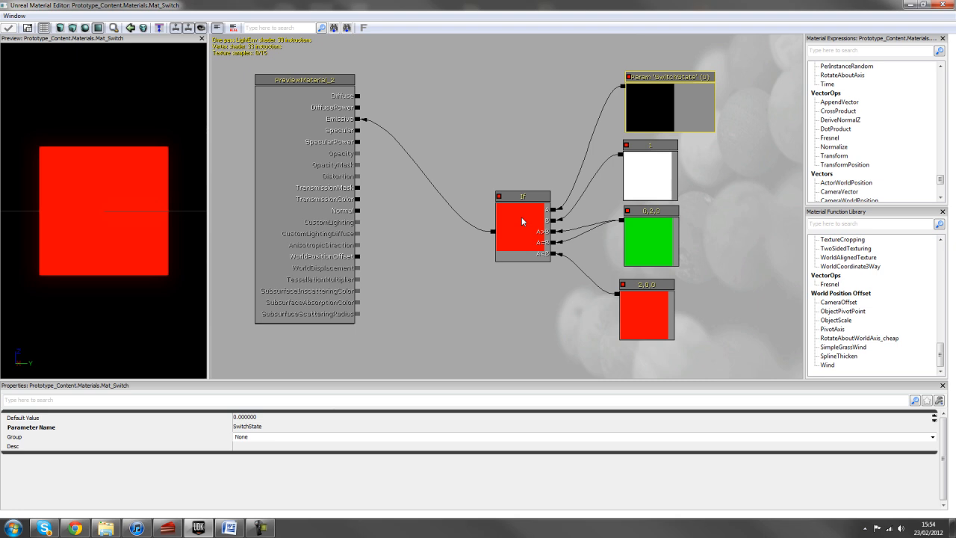
{"action": "left_click", "coordinate": [522, 221]}
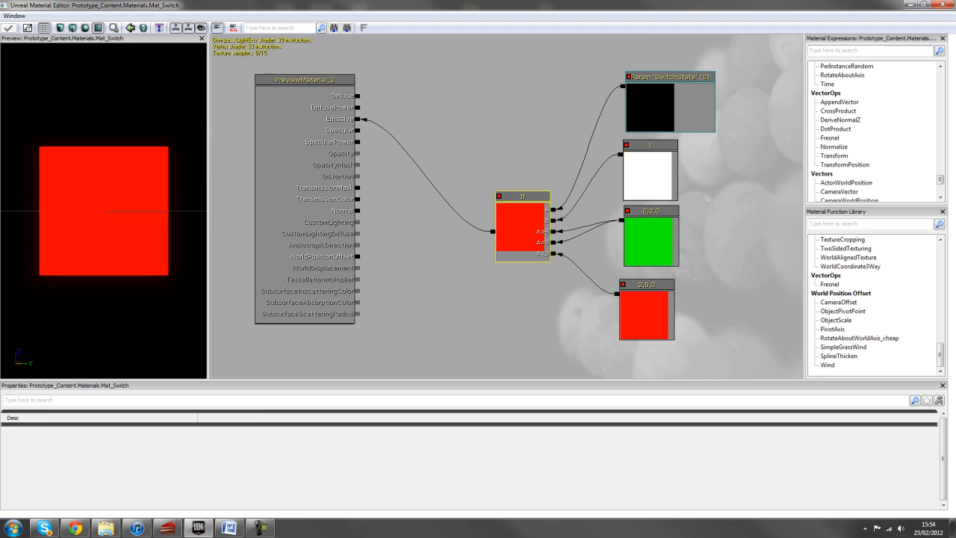
{"action": "type", "text": "if"}
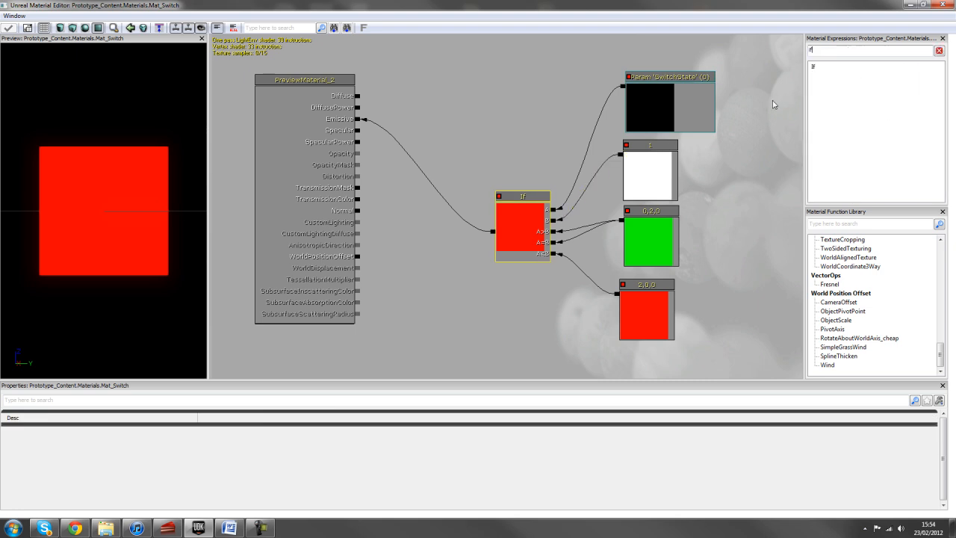
{"action": "mouse_move", "coordinate": [529, 94]}
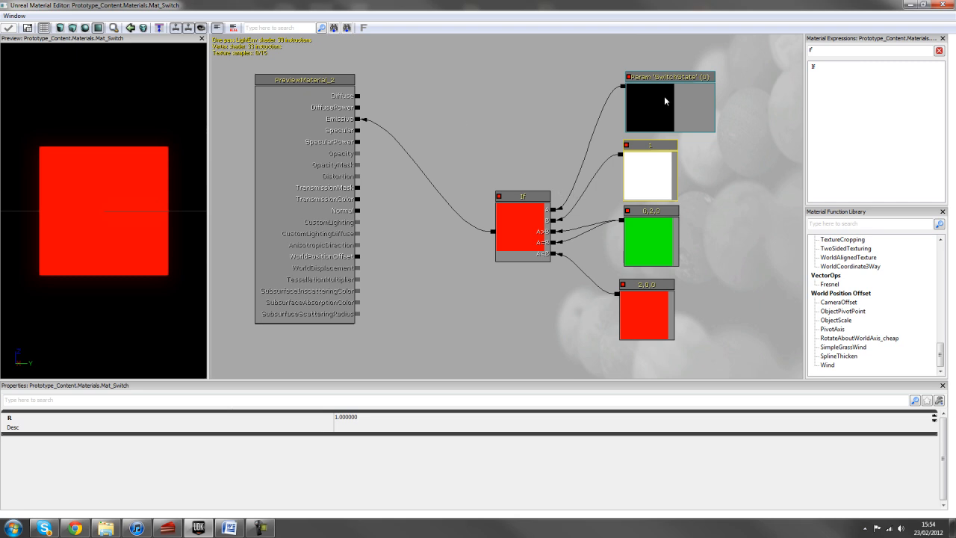
{"action": "left_click", "coordinate": [669, 77]}
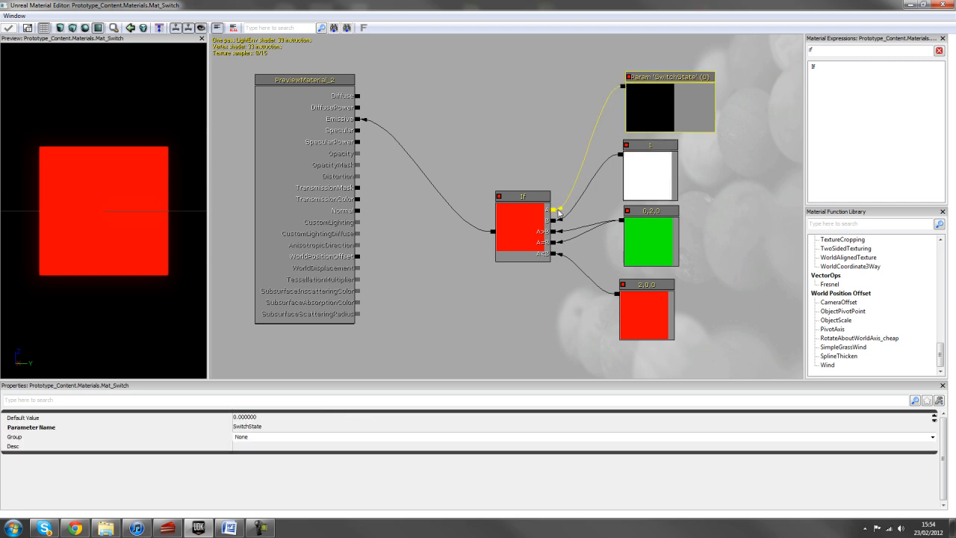
{"action": "right_click", "coordinate": [669, 76]}
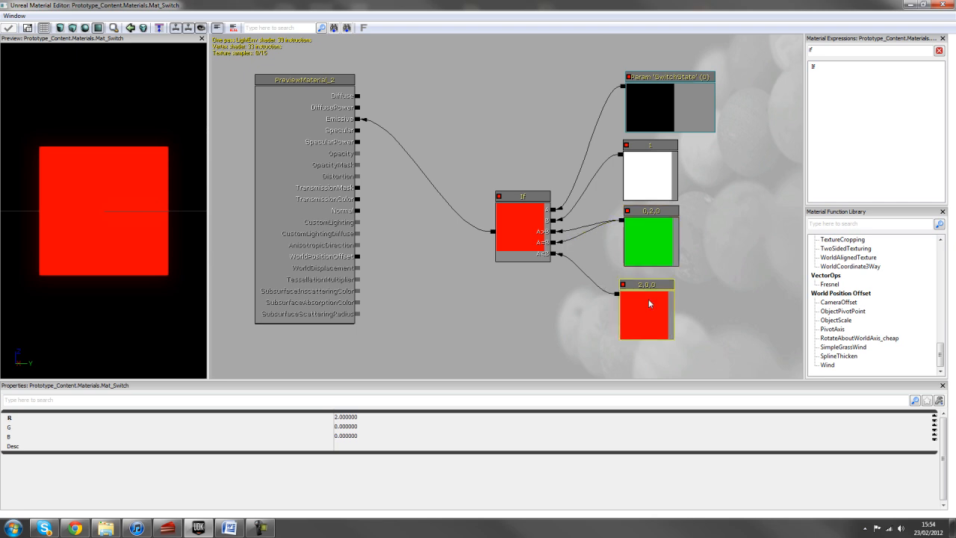
{"action": "left_click_drag", "start_coordinate": [549, 254], "coordinate": [616, 294]}
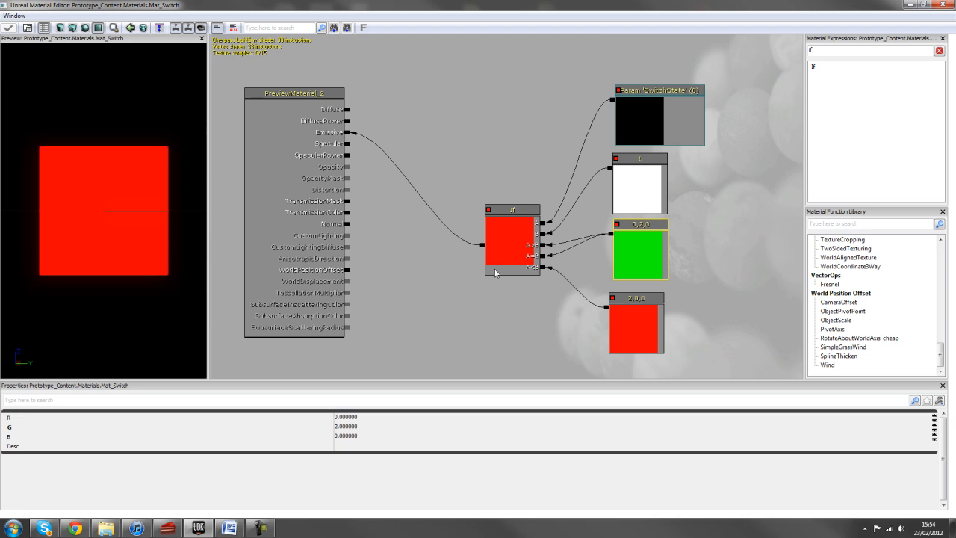
{"action": "mouse_move", "coordinate": [610, 262]}
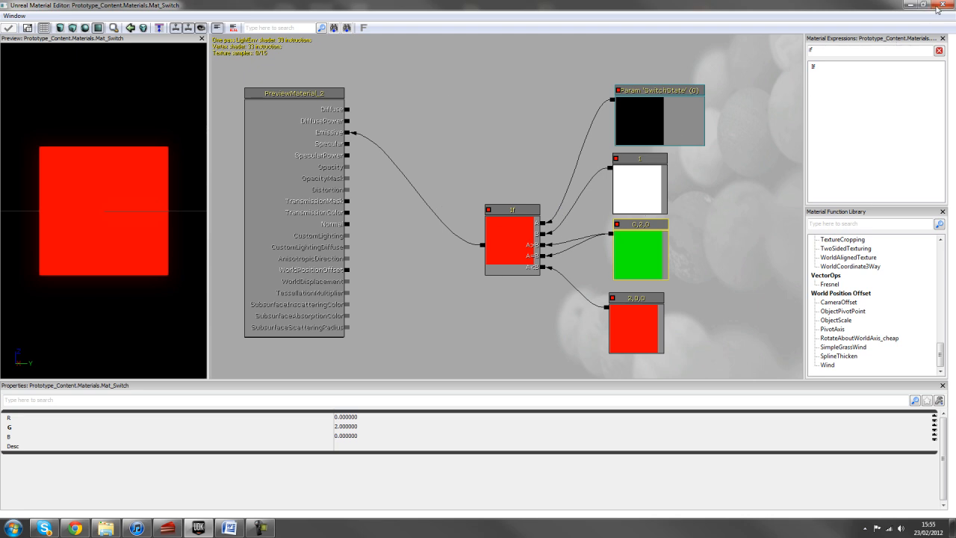
Create a Material Instance (Constant) from Mat_Switch.
{"action": "right_click", "coordinate": [736, 235]}
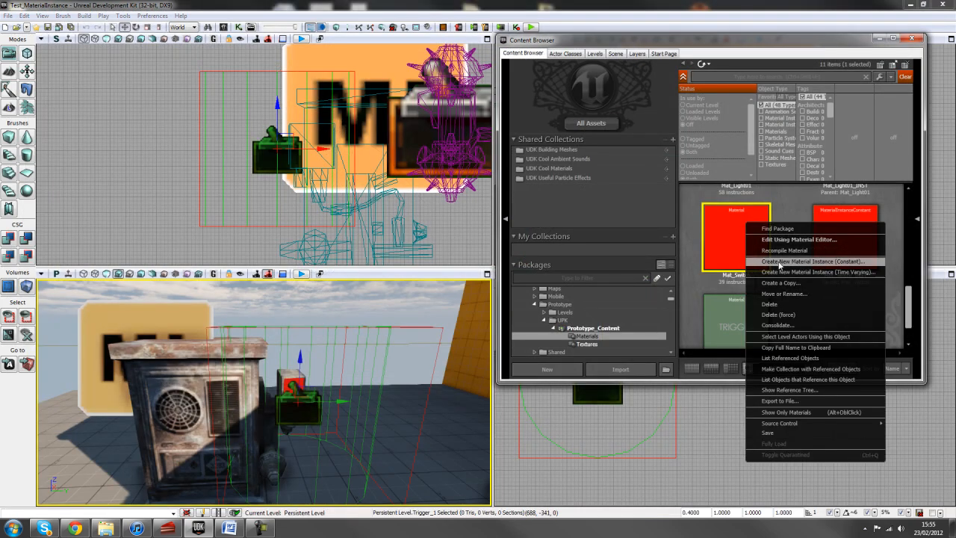
{"action": "mouse_move", "coordinate": [793, 209]}
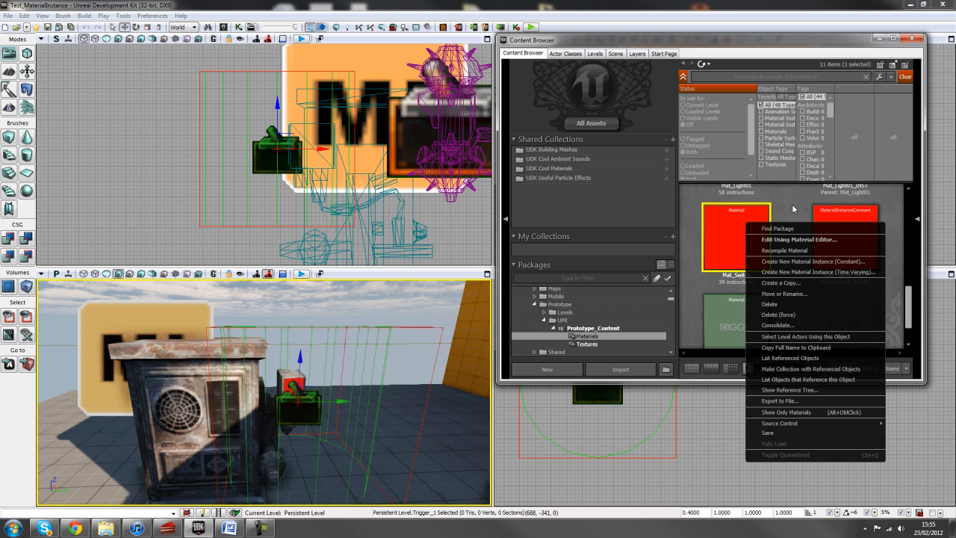
{"action": "left_click", "coordinate": [799, 239]}
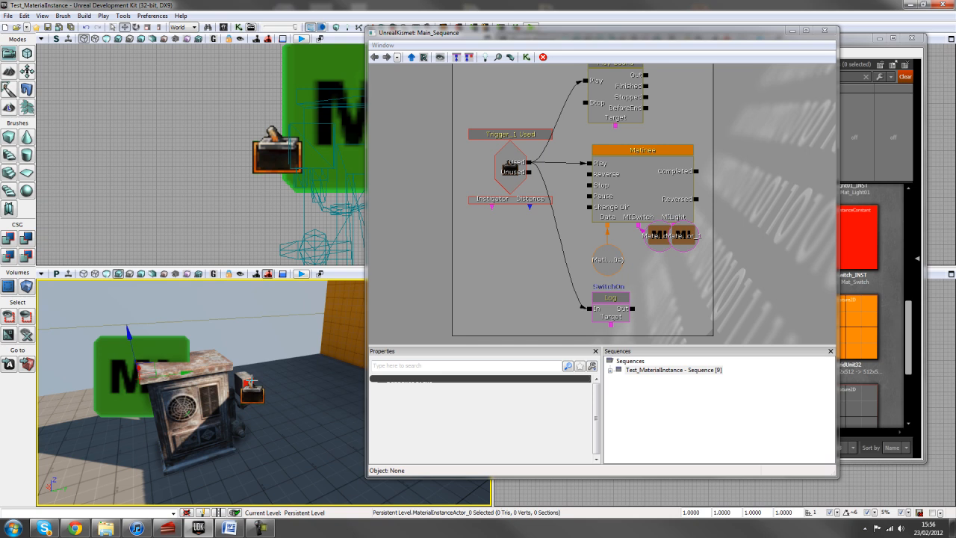
Add a new empty Matinee group named MtSwitch.
{"action": "left_click", "coordinate": [696, 171]}
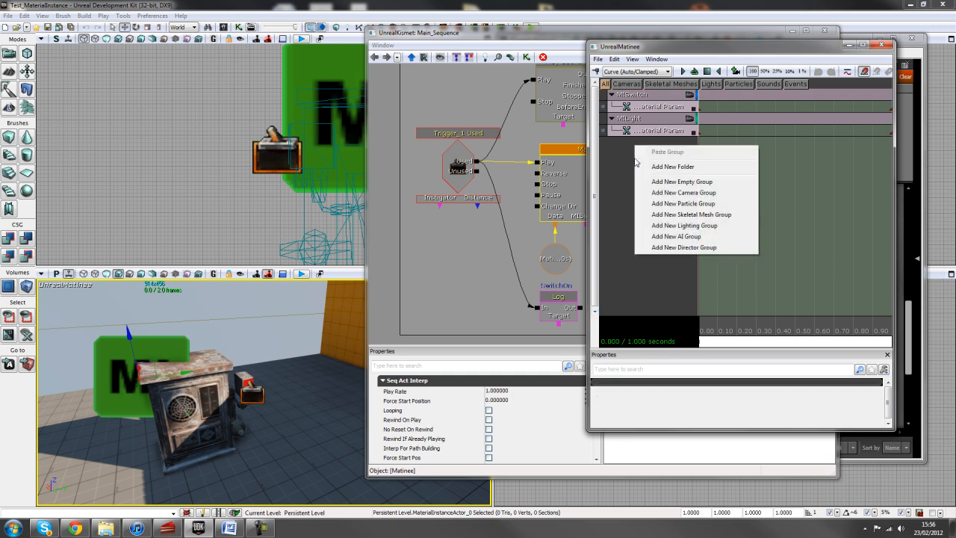
{"action": "mouse_move", "coordinate": [681, 181]}
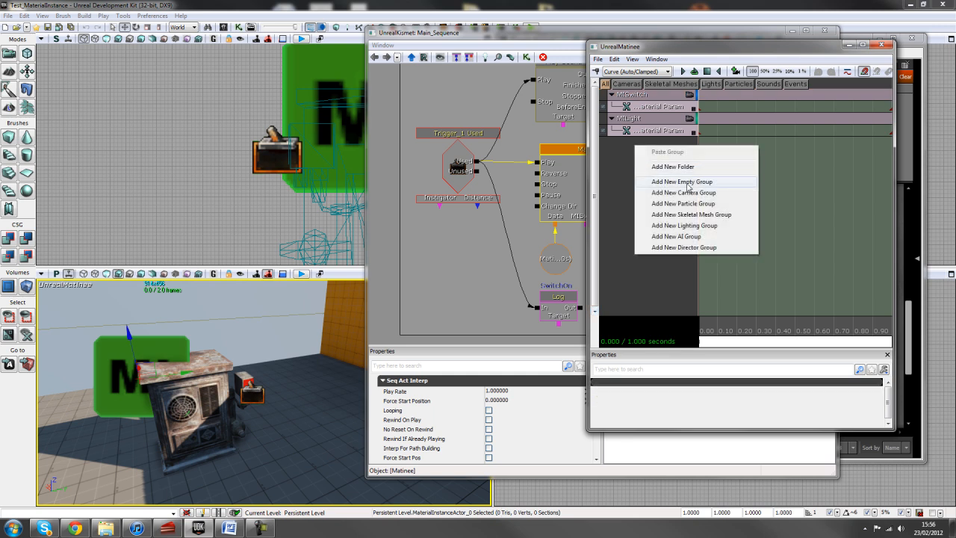
{"action": "left_click", "coordinate": [681, 182]}
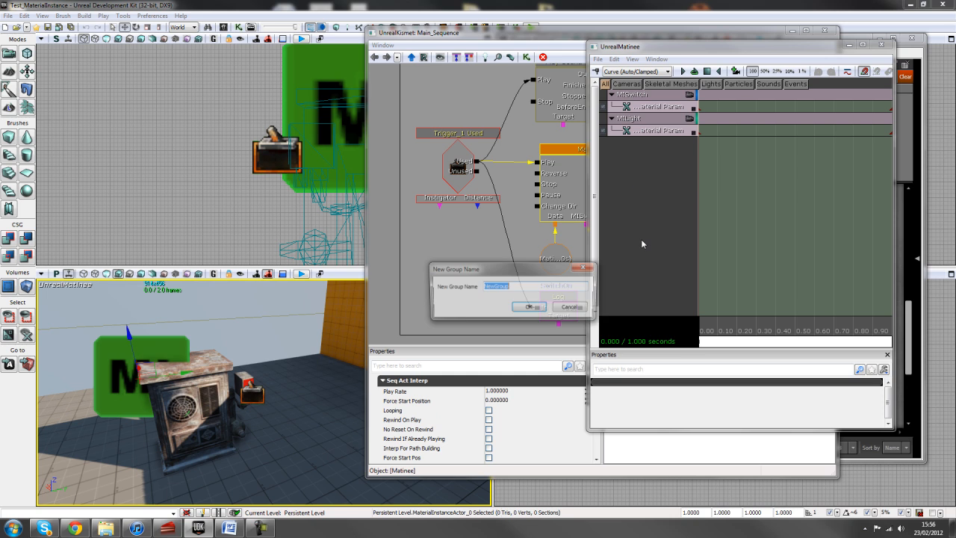
{"action": "type", "text": "Mt"}
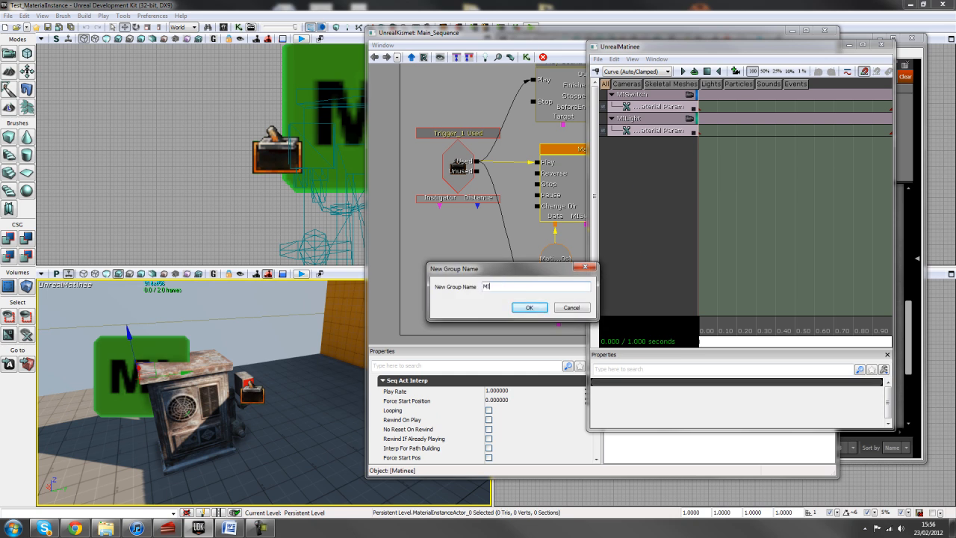
{"action": "type", "text": "Switch"}
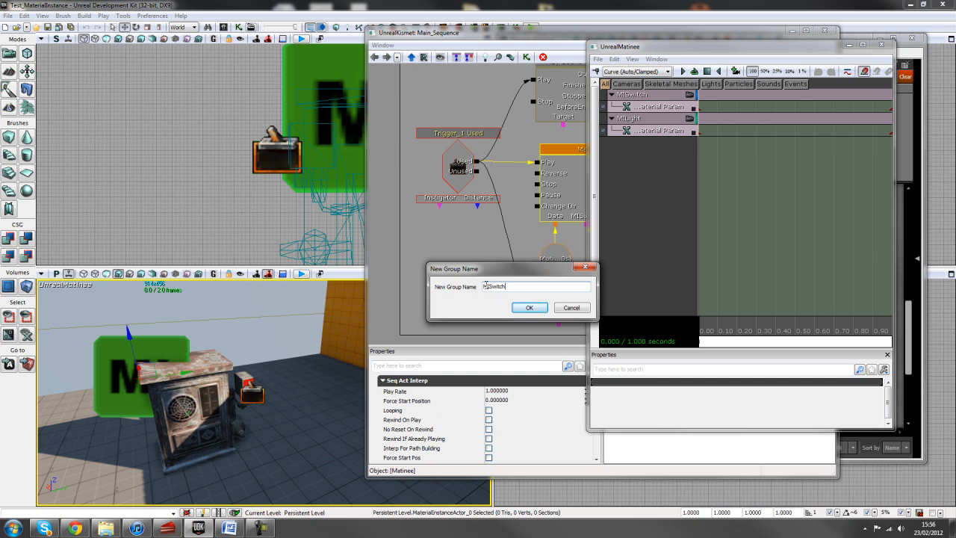
{"action": "left_click", "coordinate": [529, 307]}
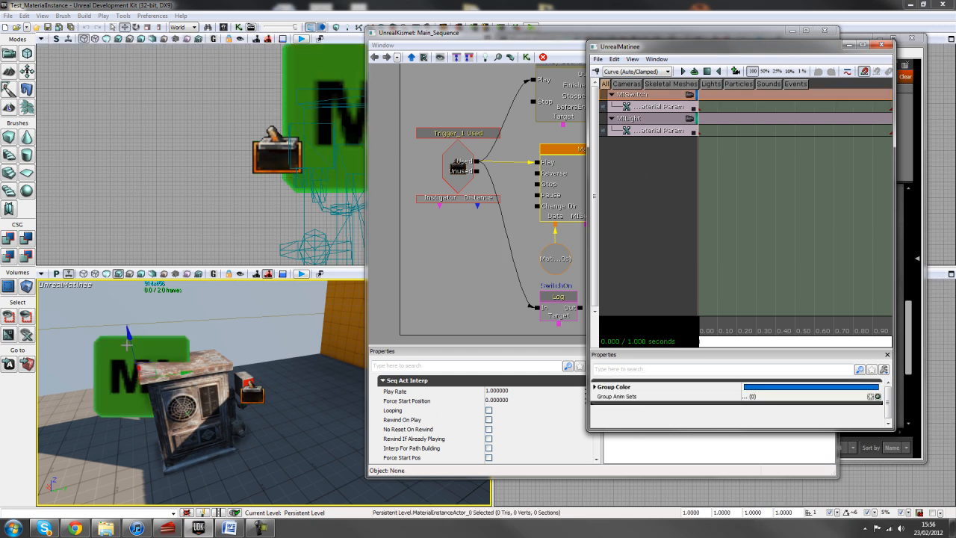
Add a Float Material Param track to MtSwitch and check Mat_Switch_INST's SwitchState parameter.
{"action": "left_click", "coordinate": [640, 94]}
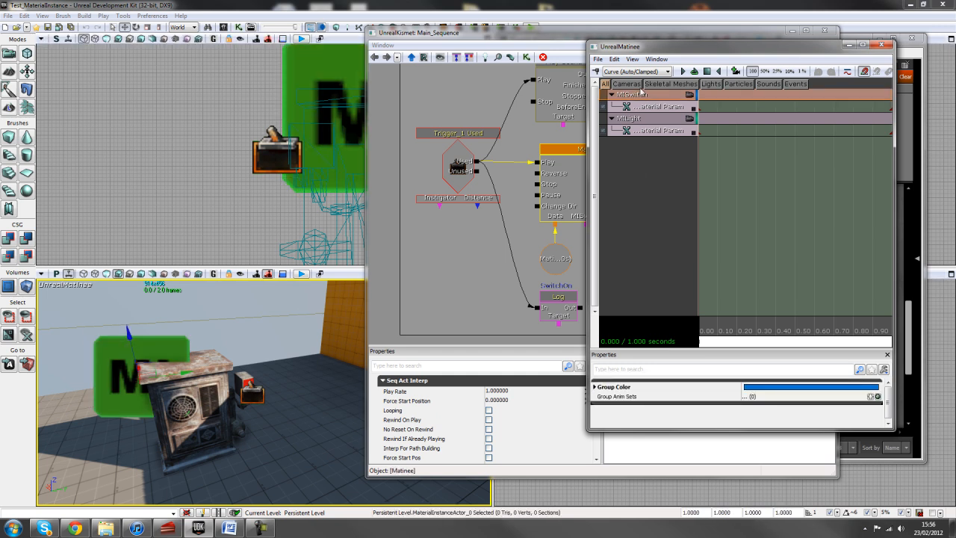
{"action": "right_click", "coordinate": [631, 95]}
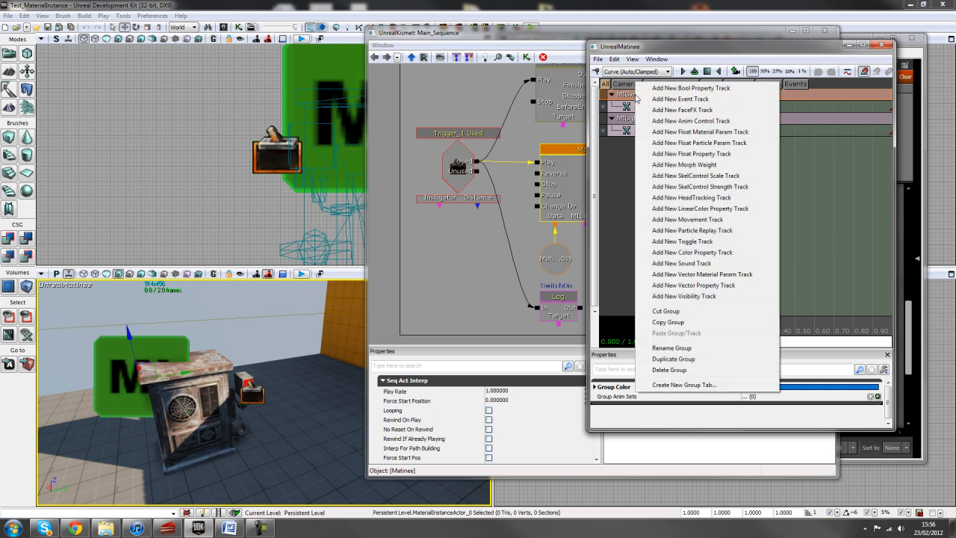
{"action": "mouse_move", "coordinate": [732, 131]}
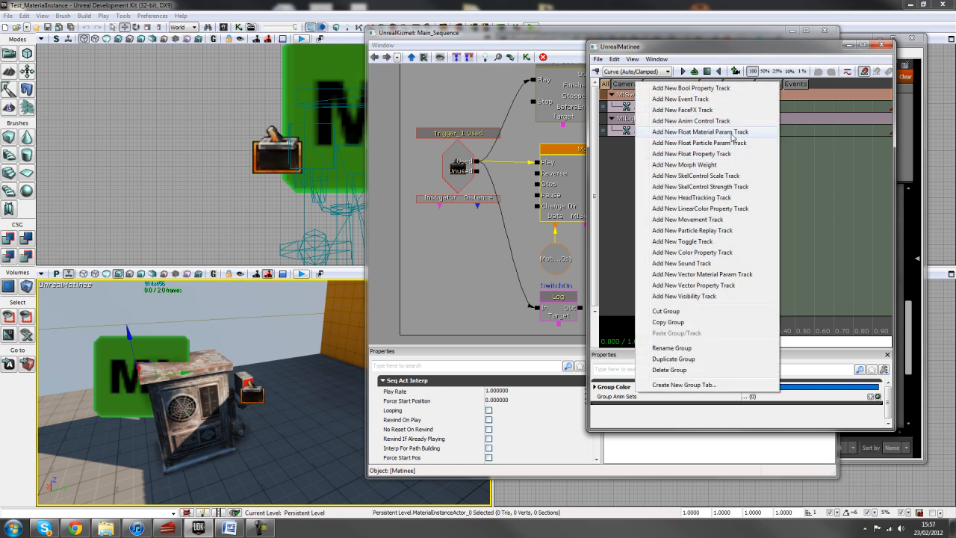
{"action": "left_click", "coordinate": [700, 131]}
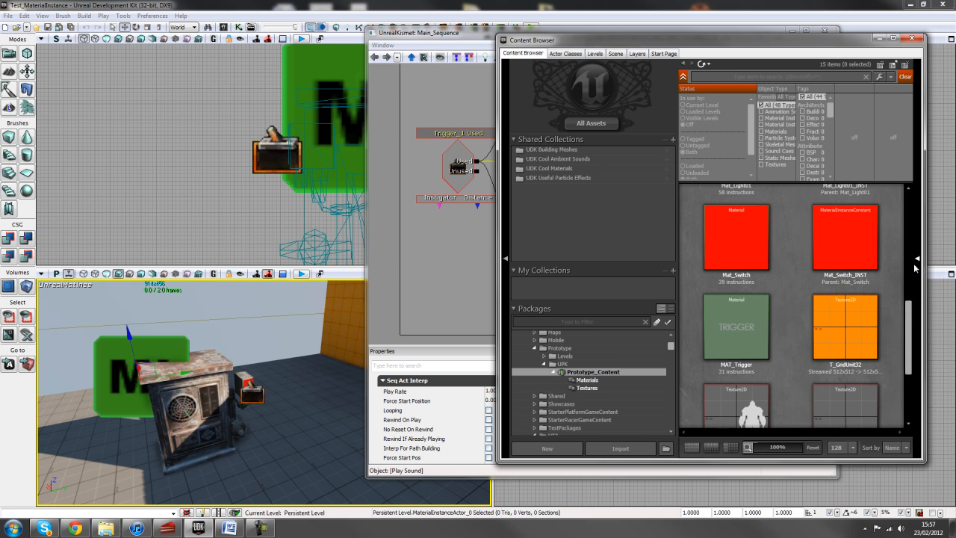
{"action": "scroll", "scroll_direction": "down", "scroll_amount": 3}
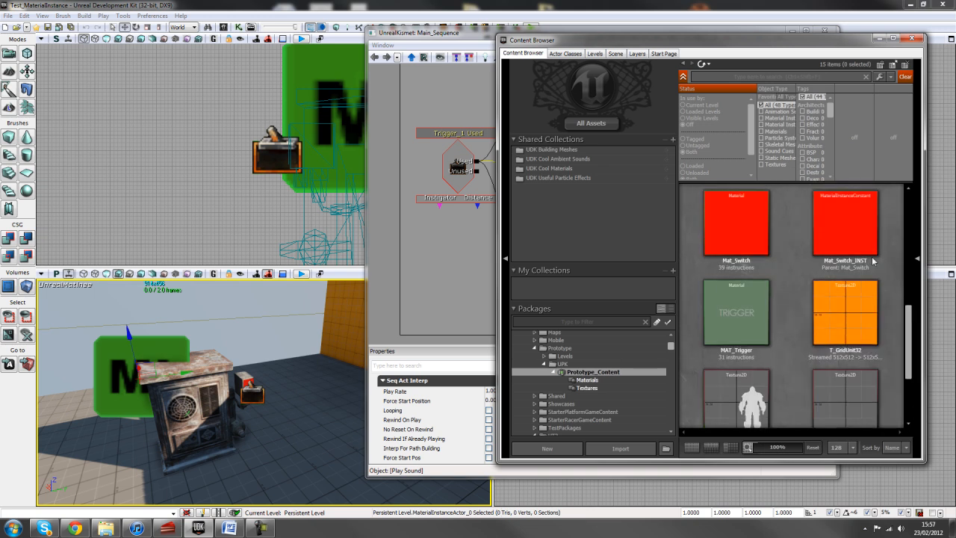
{"action": "double_click", "coordinate": [845, 221]}
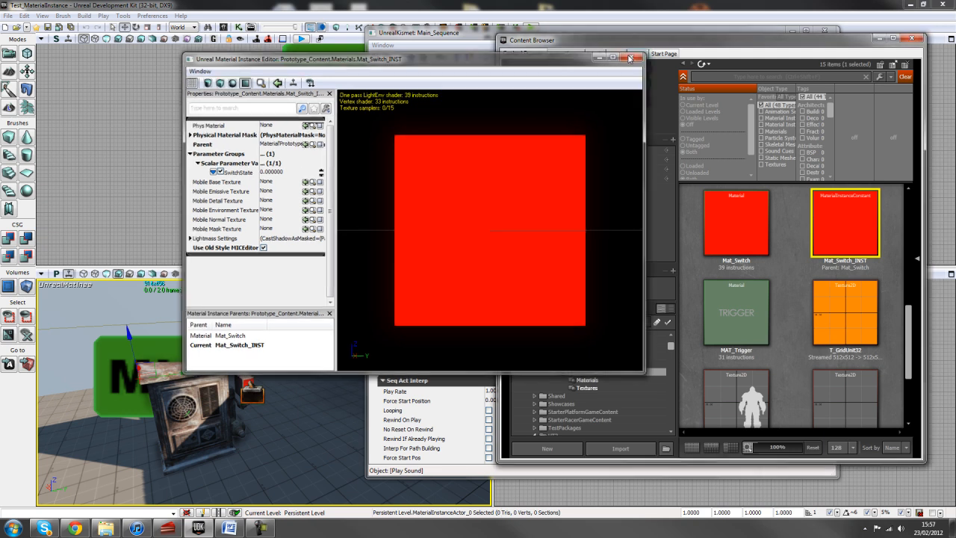
{"action": "left_click", "coordinate": [629, 57]}
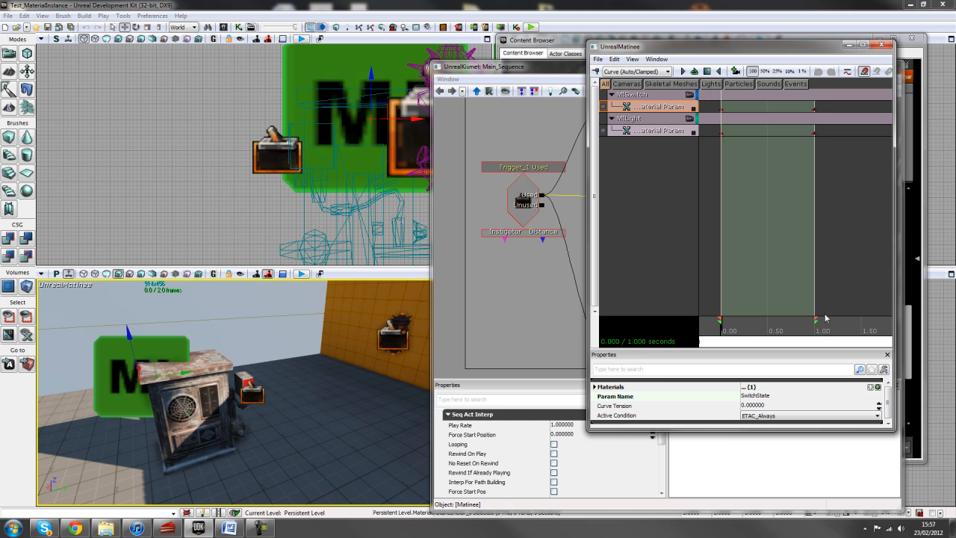
{"action": "mouse_move", "coordinate": [753, 333]}
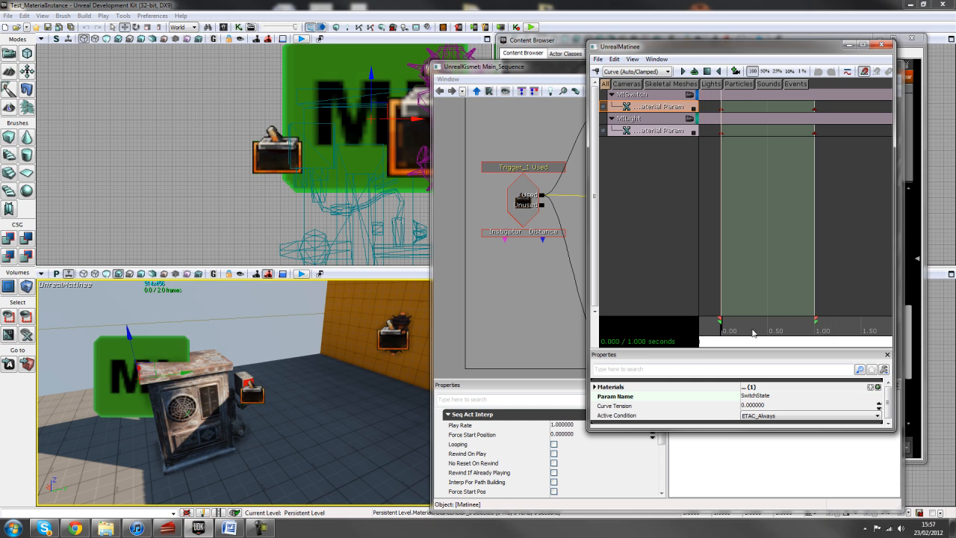
{"action": "mouse_move", "coordinate": [708, 334]}
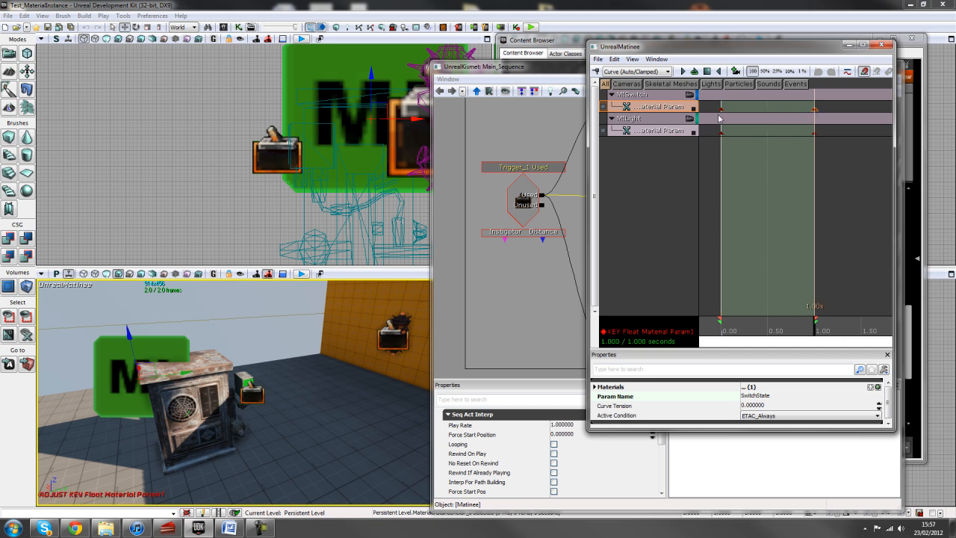
Set the MISwitch start key to value 0 and the 1.00s key to value 1.
{"action": "right_click", "coordinate": [719, 113]}
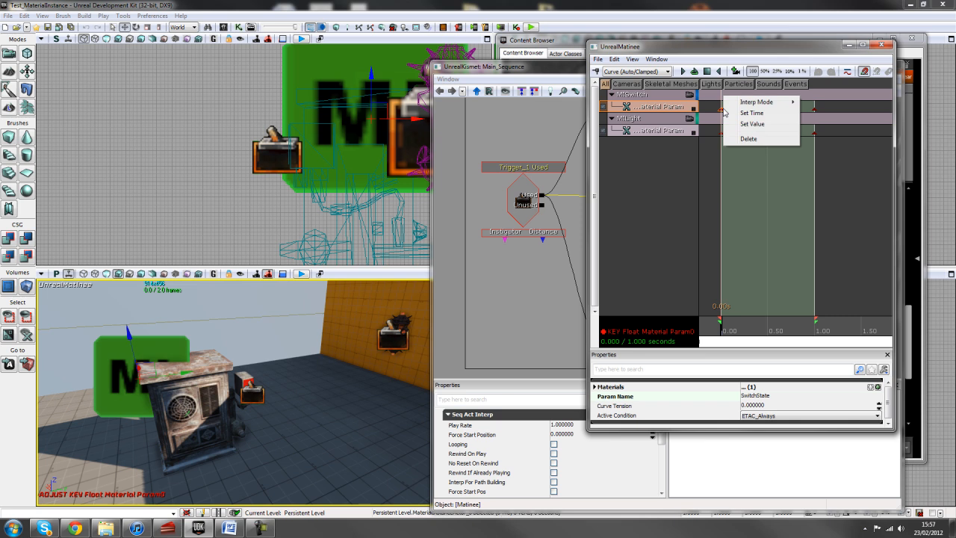
{"action": "left_click", "coordinate": [751, 124]}
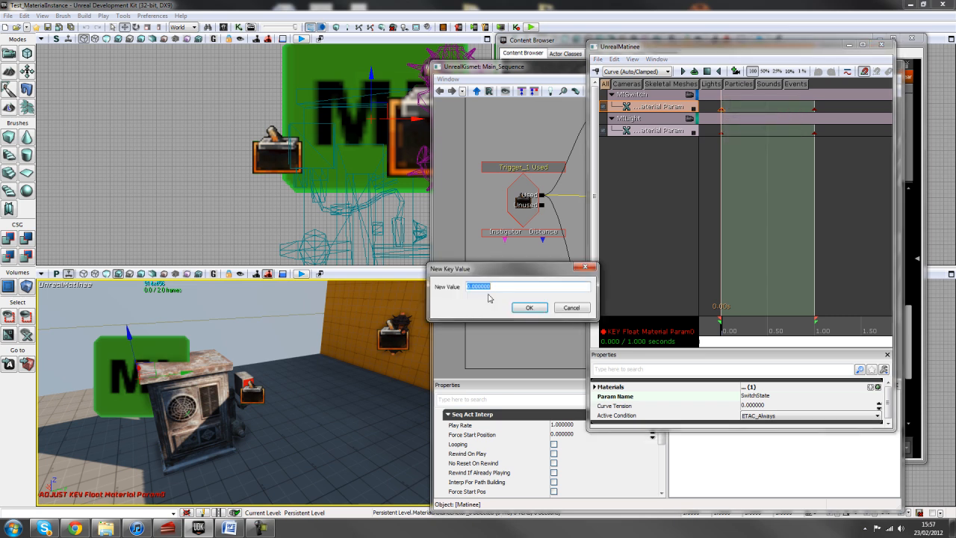
{"action": "left_click", "coordinate": [529, 307]}
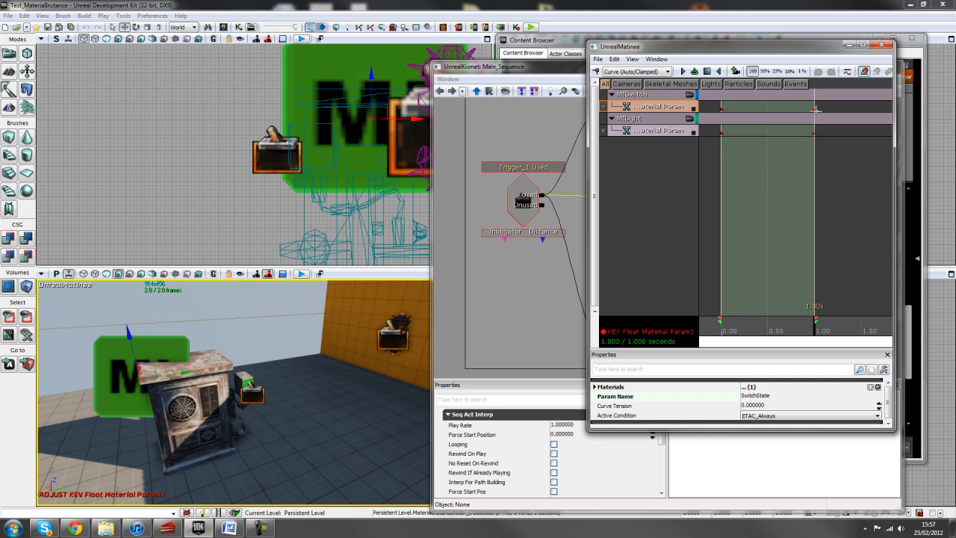
{"action": "right_click", "coordinate": [812, 110]}
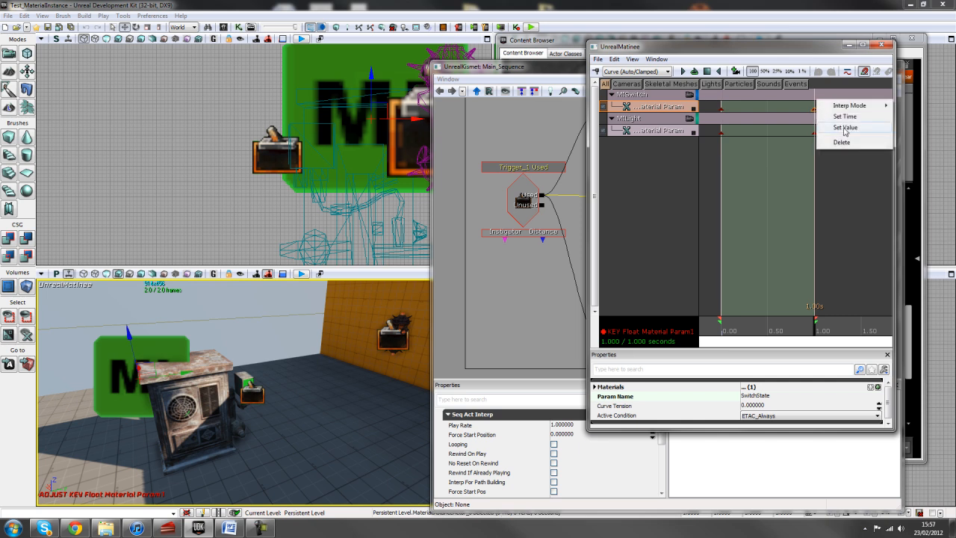
{"action": "left_click", "coordinate": [844, 127]}
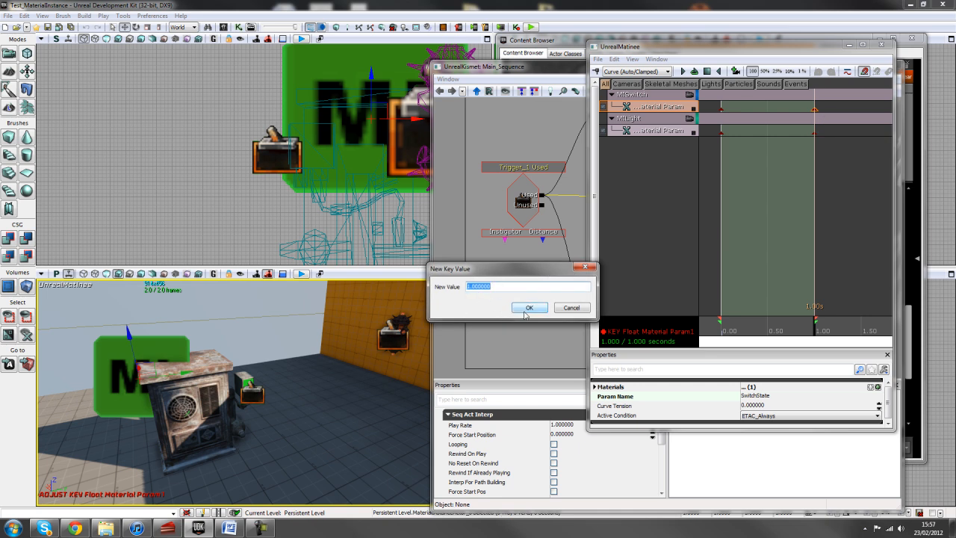
{"action": "left_click", "coordinate": [530, 307]}
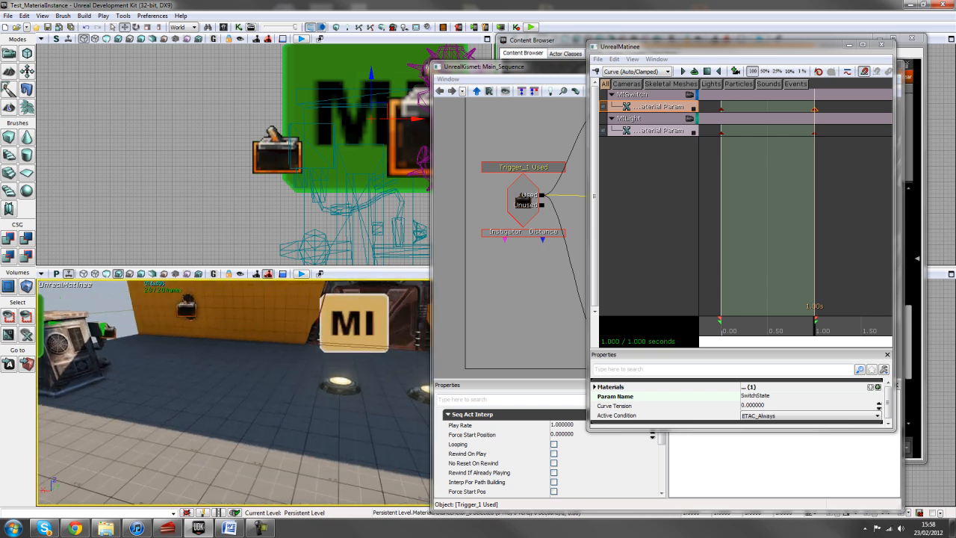
Set the MILight track's Lightstate end key value, then scrub the timeline partway.
{"action": "left_click", "coordinate": [629, 118]}
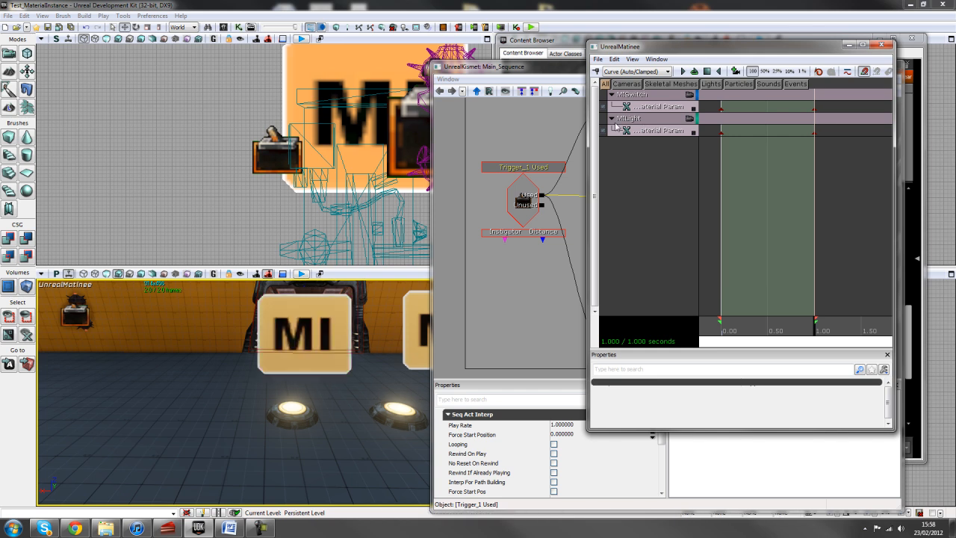
{"action": "right_click", "coordinate": [630, 118]}
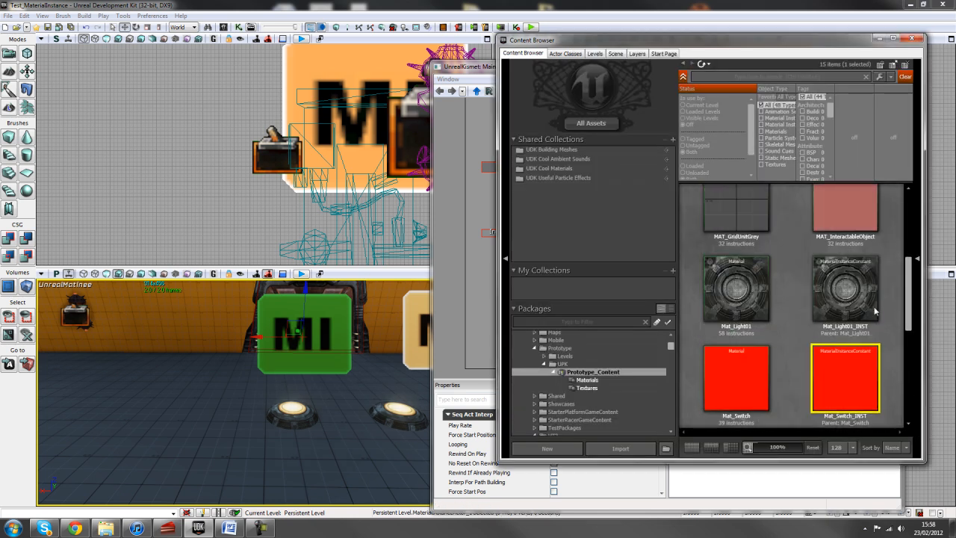
{"action": "double_click", "coordinate": [845, 288]}
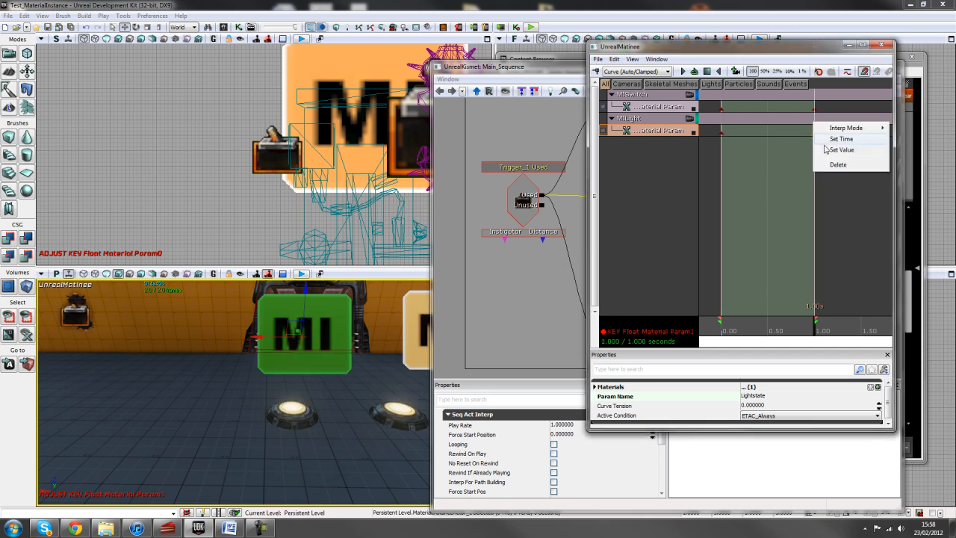
{"action": "left_click", "coordinate": [842, 150]}
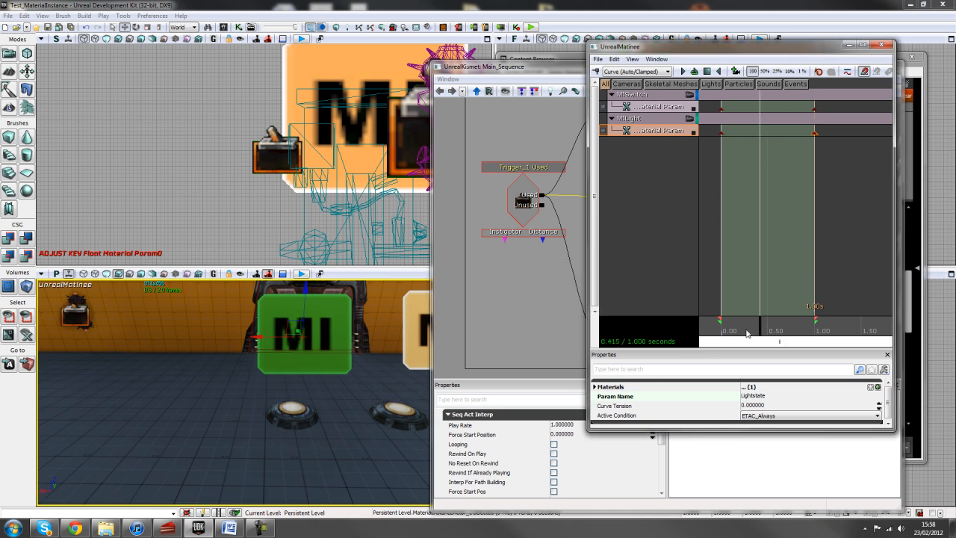
{"action": "left_click_drag", "start_coordinate": [747, 331], "coordinate": [784, 339]}
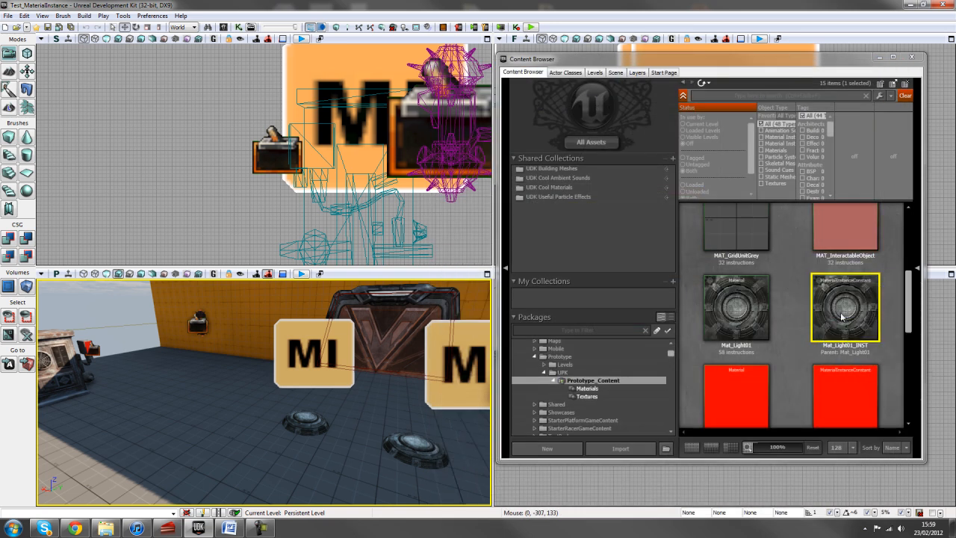
Copy Mat_Light01_INST as Mat_Light02_INST.
{"action": "right_click", "coordinate": [842, 317]}
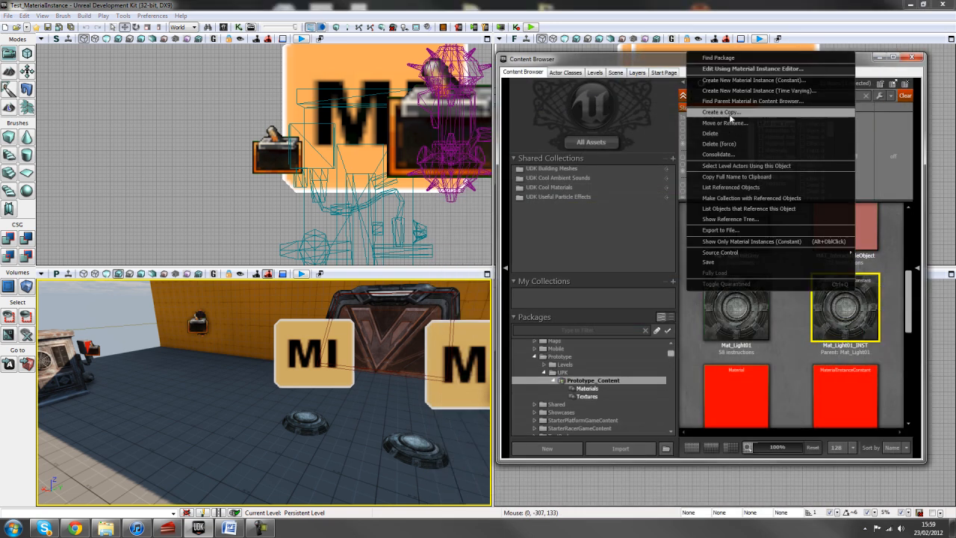
{"action": "left_click", "coordinate": [721, 111]}
{"action": "type", "text": "Mat_Light02_INST"}
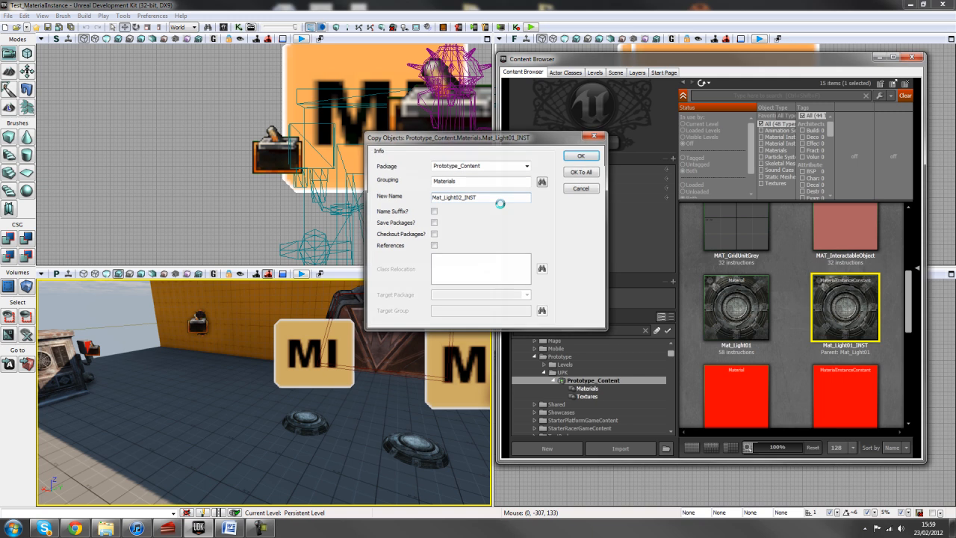
{"action": "left_click", "coordinate": [580, 155]}
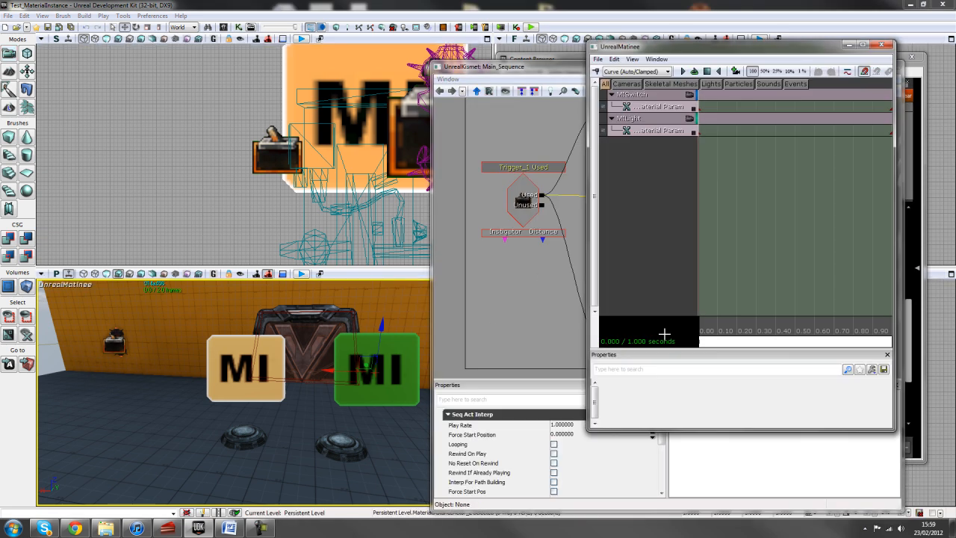
Scrub the Matinee timeline to preview the switch and light keys, then close Matinee.
{"action": "left_click_drag", "start_coordinate": [698, 341], "coordinate": [835, 341]}
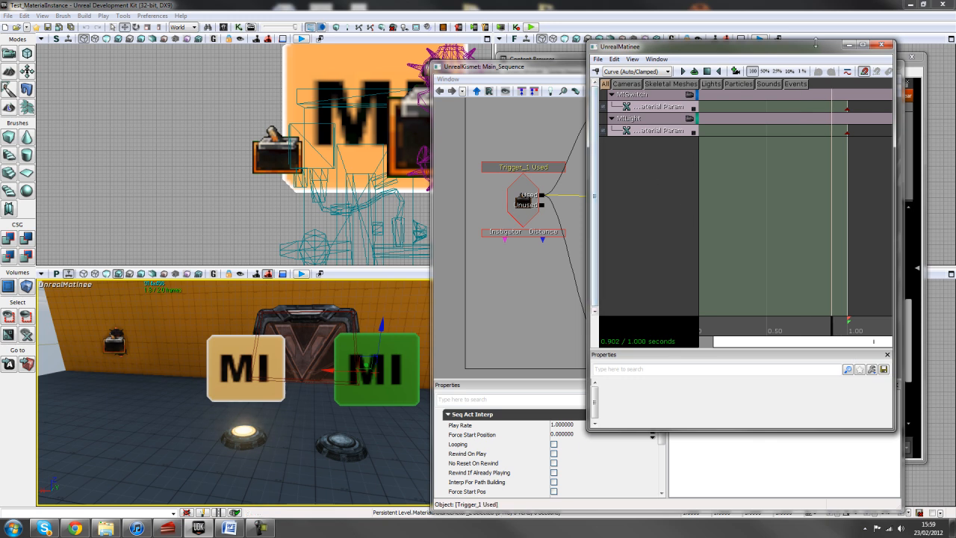
{"action": "left_click", "coordinate": [631, 118]}
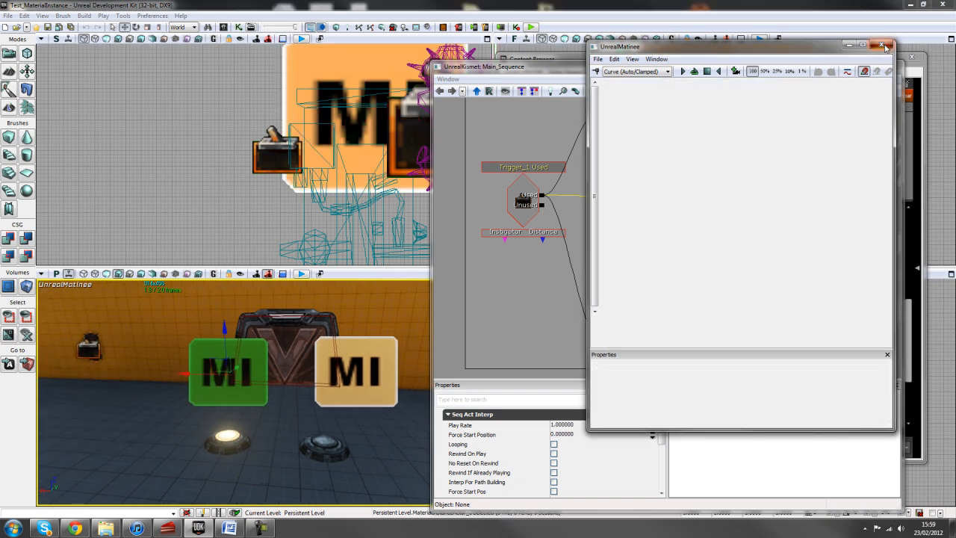
{"action": "left_click", "coordinate": [888, 46]}
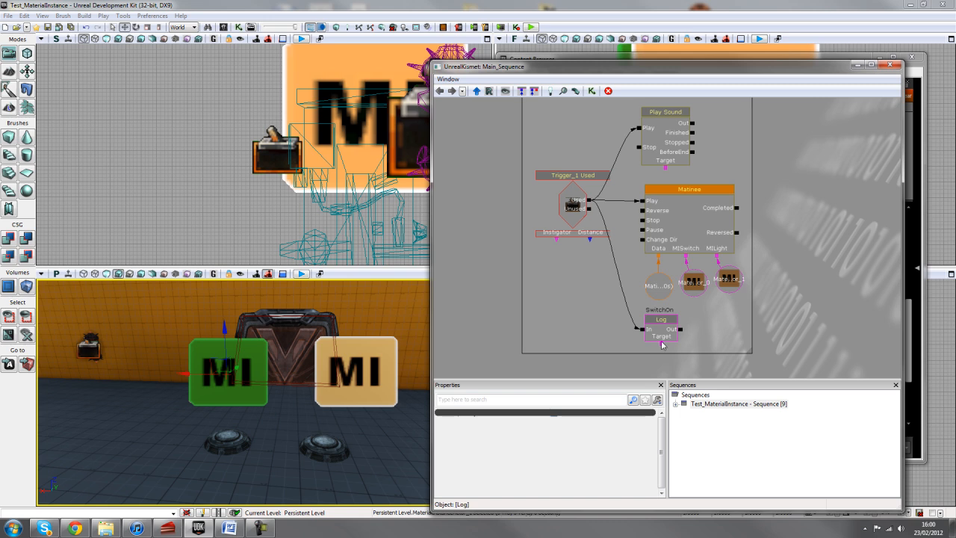
Inspect the SwitchOn Log node, its trigger link, and the Play Sound node in Kismet.
{"action": "left_click", "coordinate": [660, 319]}
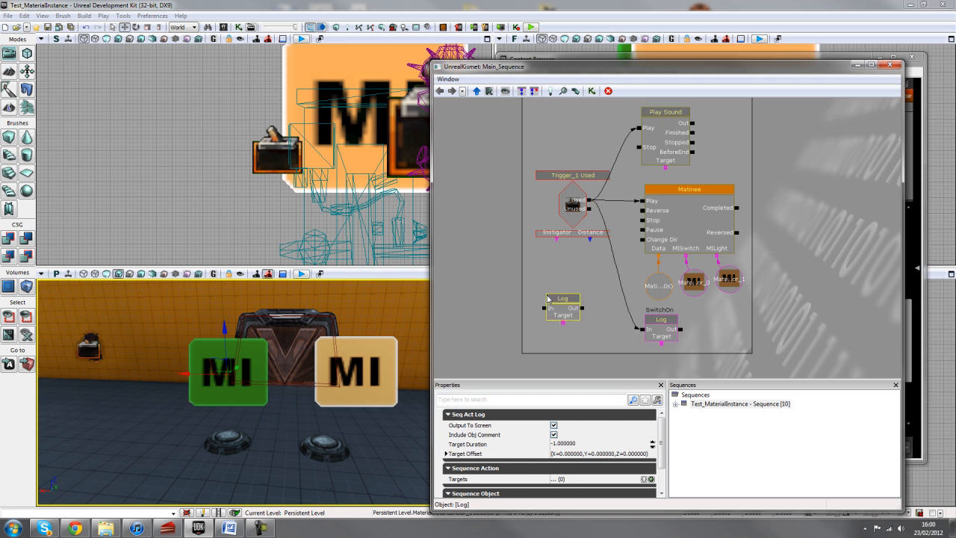
{"action": "left_click", "coordinate": [605, 339]}
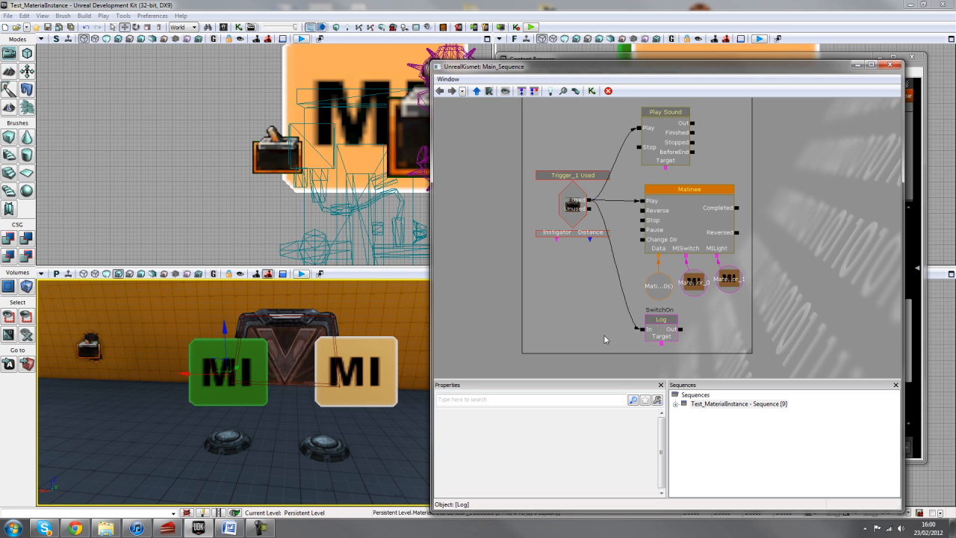
{"action": "left_click", "coordinate": [660, 319]}
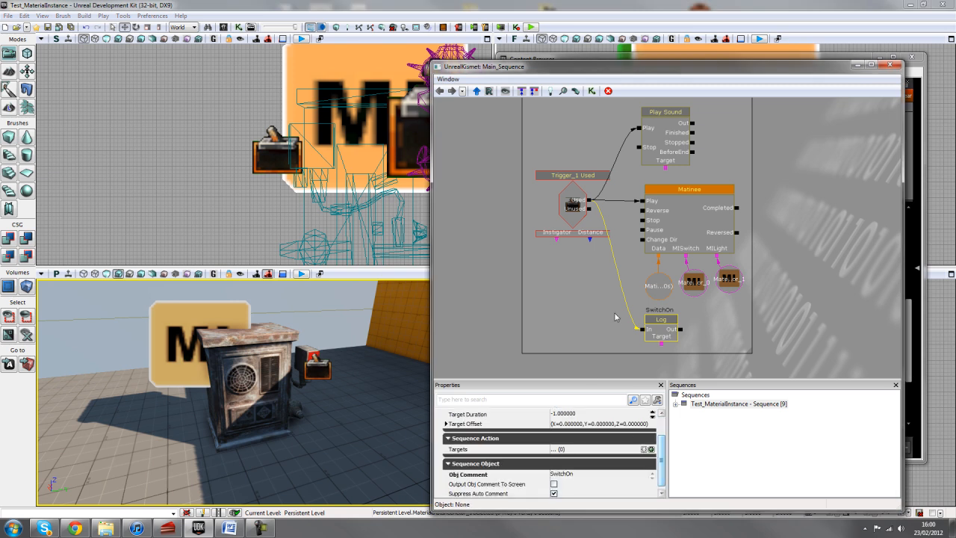
{"action": "left_click", "coordinate": [665, 111]}
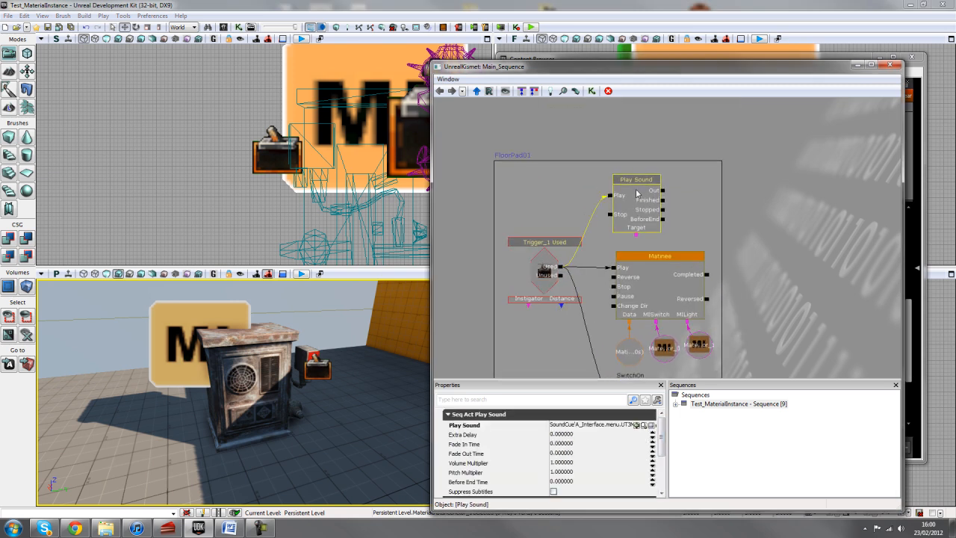
{"action": "left_click", "coordinate": [682, 185]}
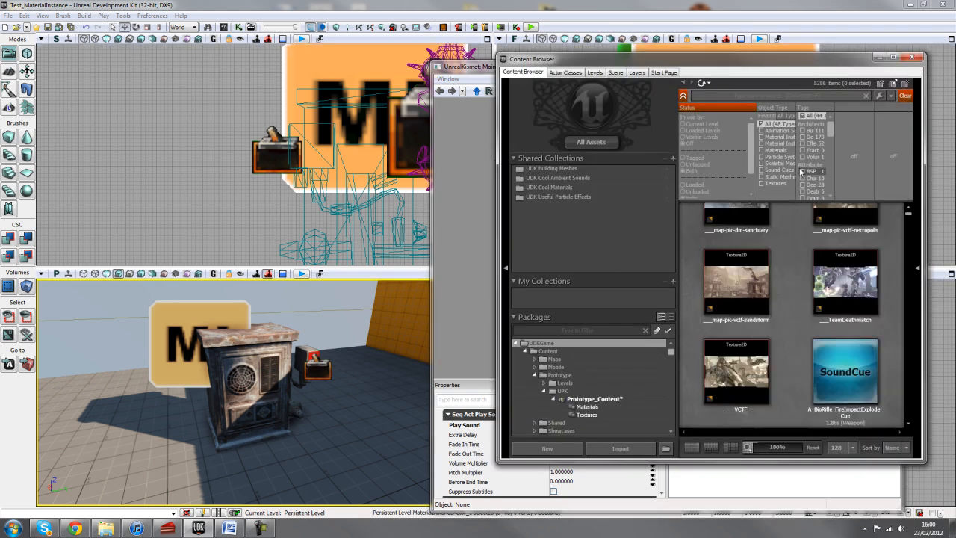
Filter the asset library to Sound Cues matching 'menu' and select a cue.
{"action": "left_click", "coordinate": [780, 169]}
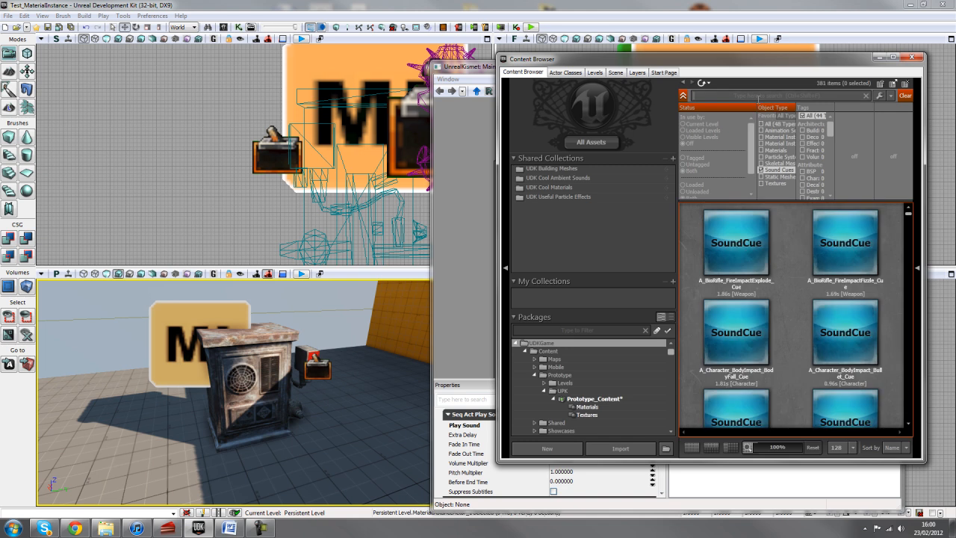
{"action": "type", "text": "menu"}
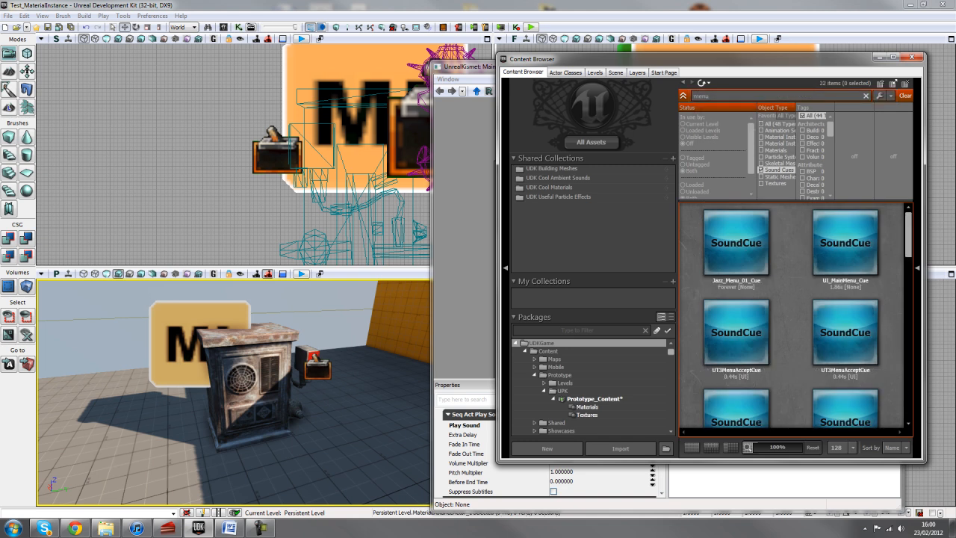
{"action": "left_click", "coordinate": [735, 243]}
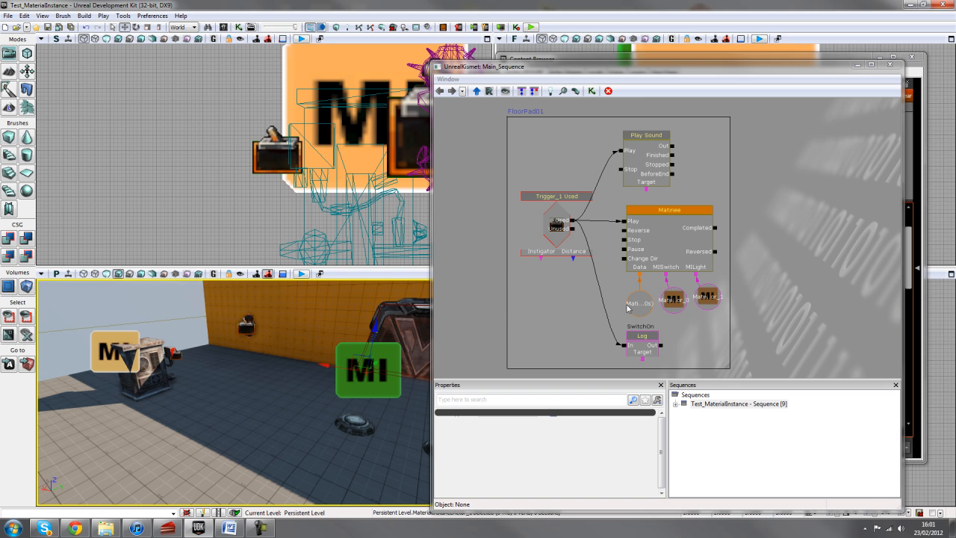
{"action": "mouse_move", "coordinate": [402, 369]}
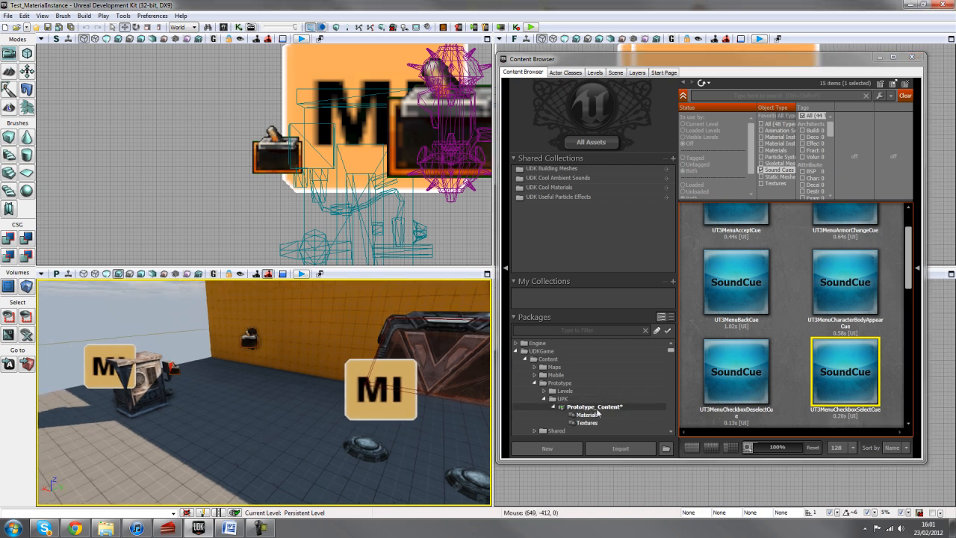
Save the Prototype_Content package from the Packages tree.
{"action": "right_click", "coordinate": [592, 407]}
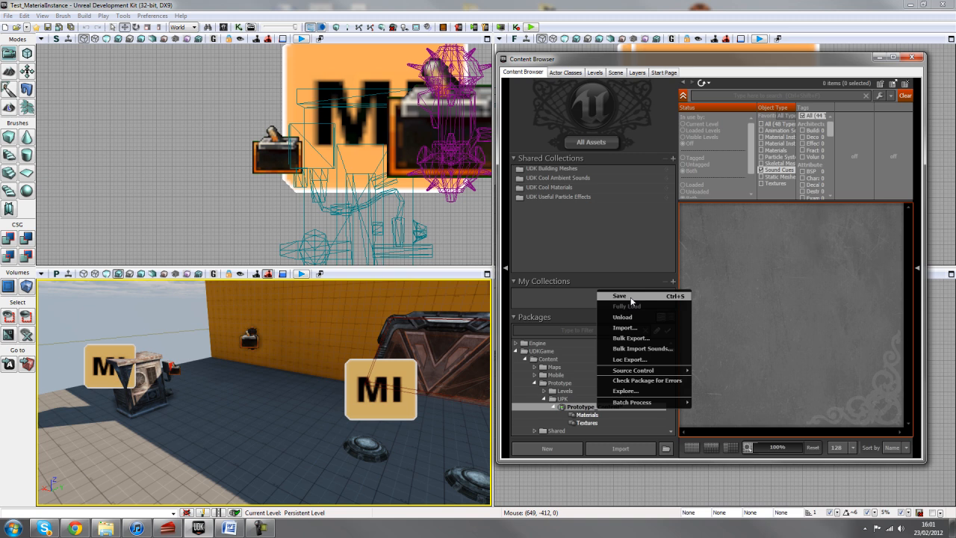
{"action": "left_click", "coordinate": [618, 296]}
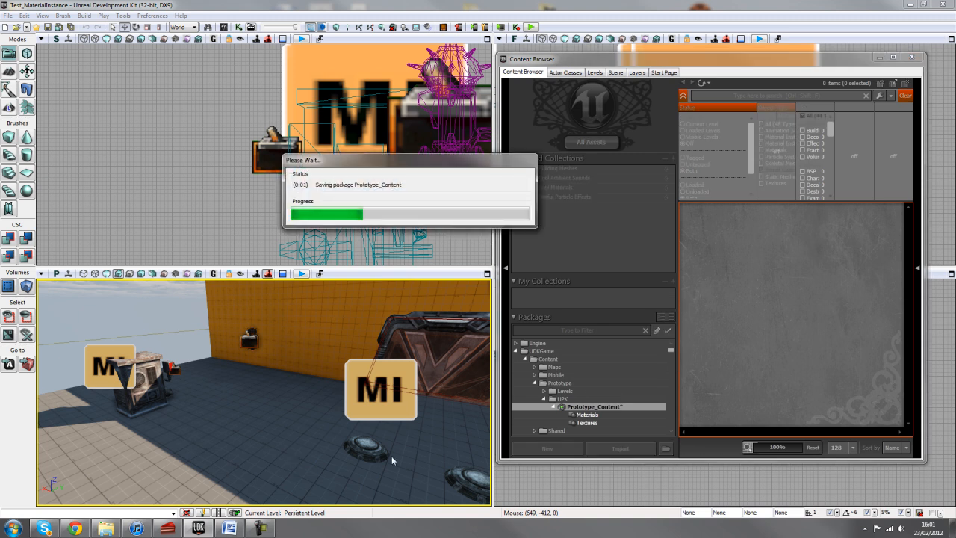